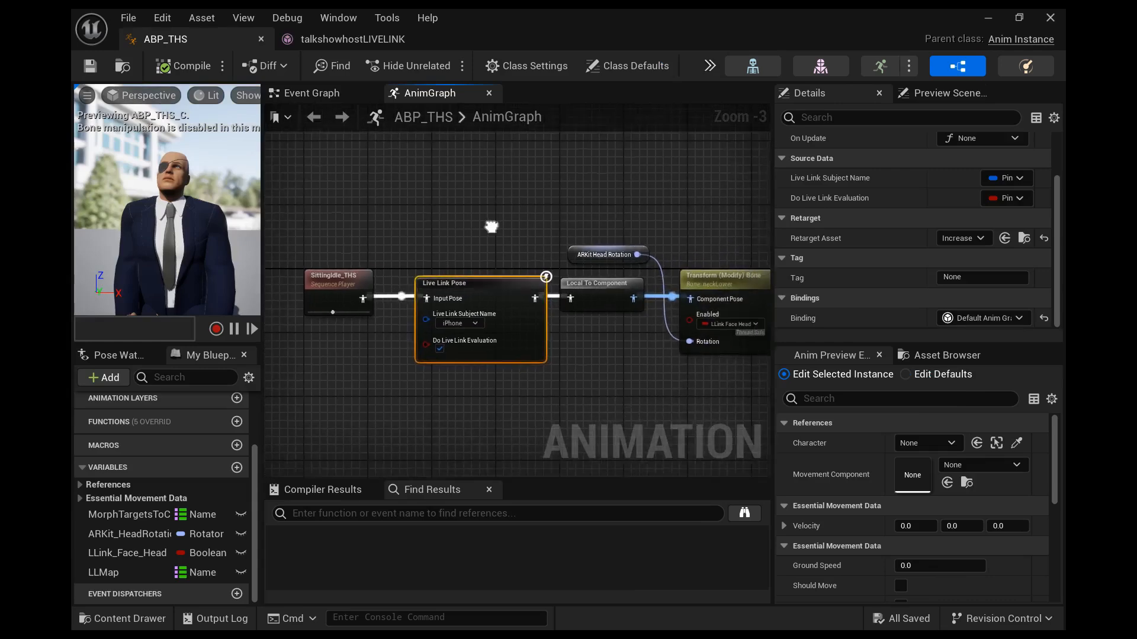
- Scroll through the Get Remapped Curve Name function graph of MyLiveLinkRemapAsset
{"action": "scroll", "scroll_direction": "up", "scroll_amount": 3}
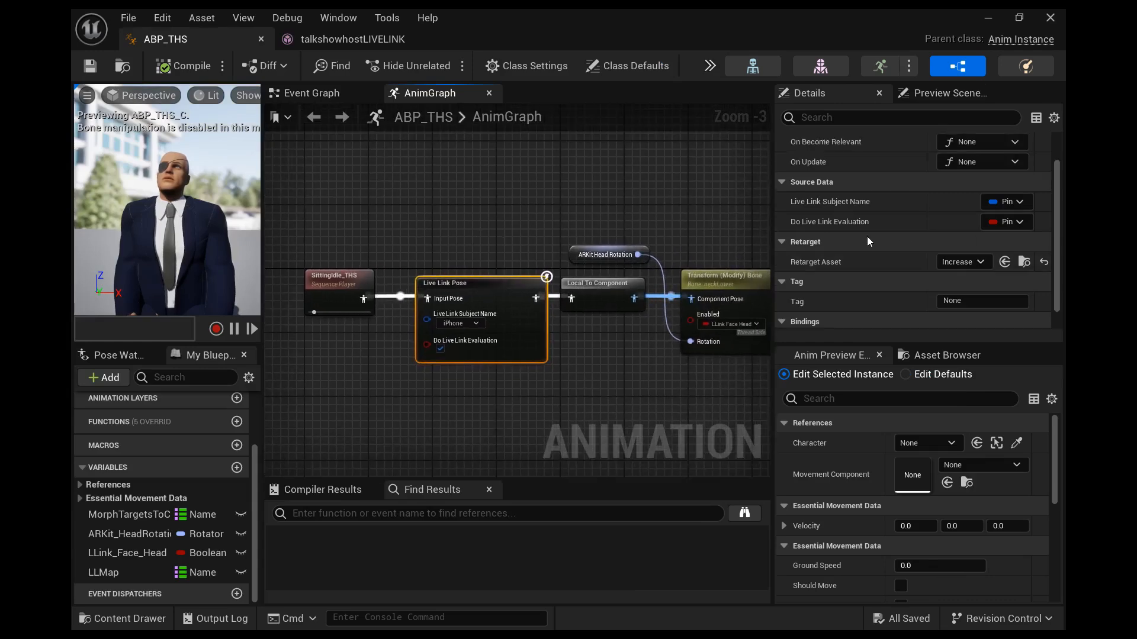
{"action": "scroll", "scroll_direction": "up", "scroll_amount": 3}
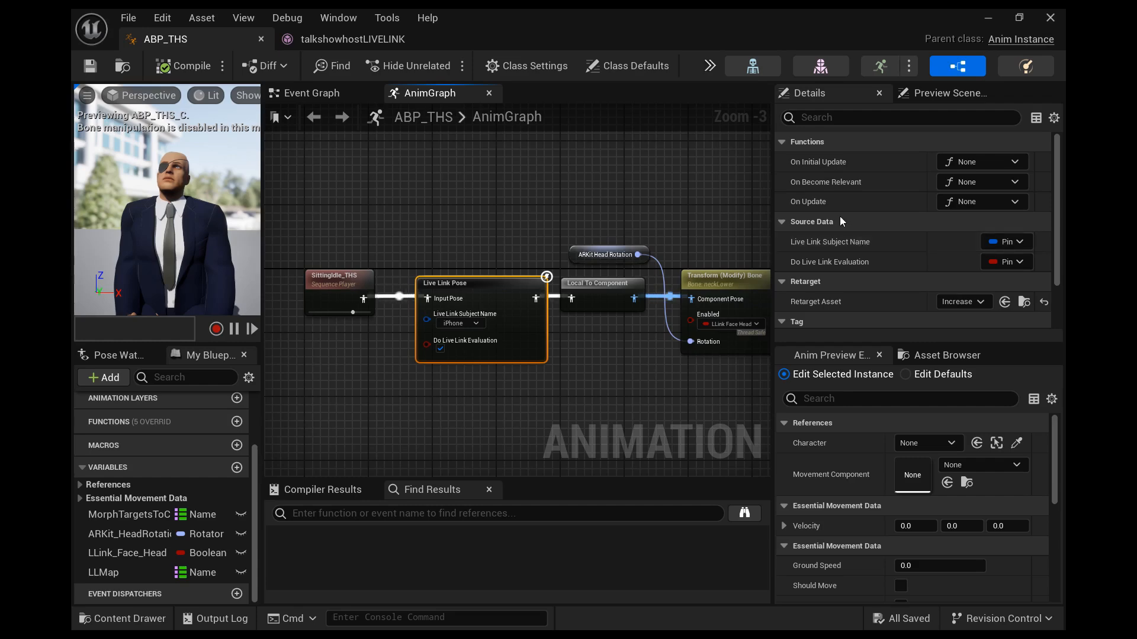
{"action": "scroll", "scroll_direction": "down", "scroll_amount": 3}
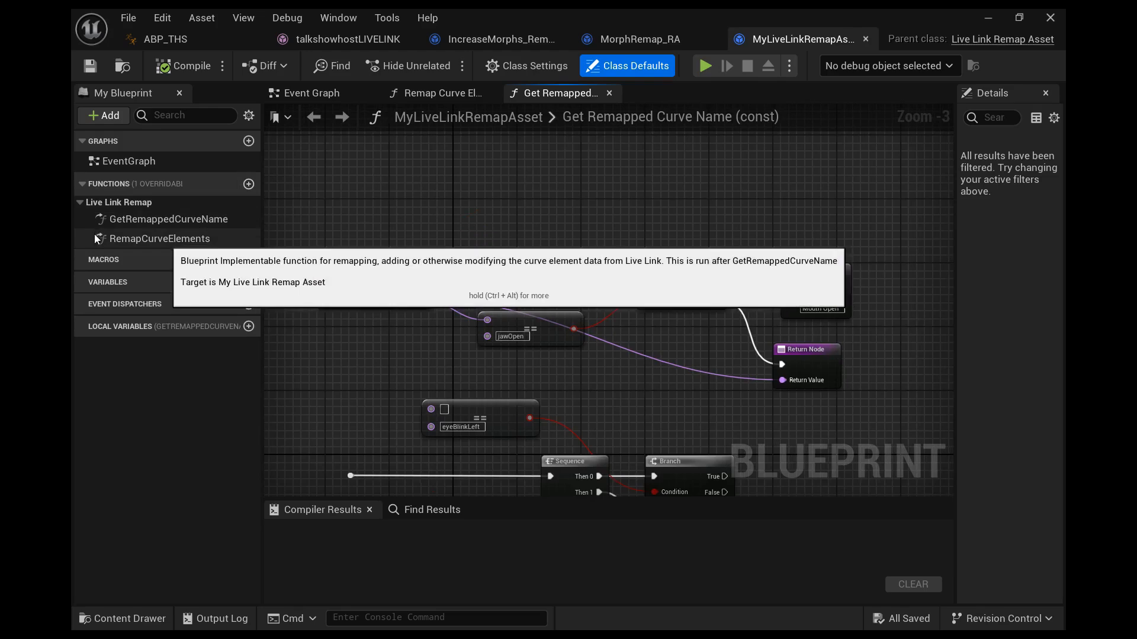
- Review the Remap Curve Elements graph, then start a new Blueprint Class from the Content Drawer
{"action": "left_click", "coordinate": [157, 238]}
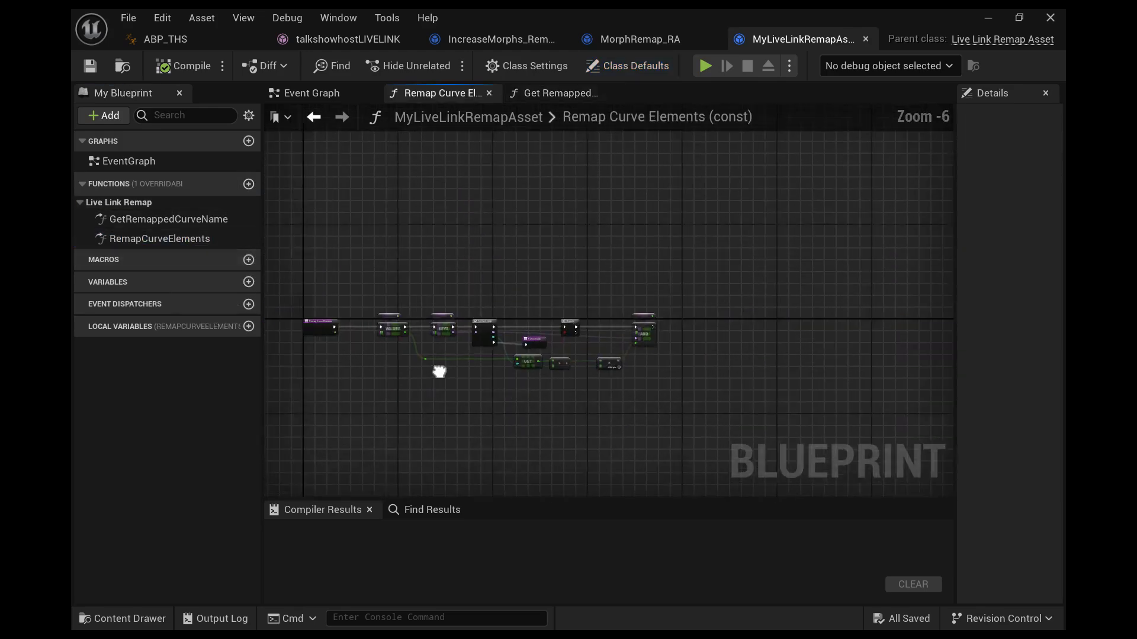
{"action": "scroll", "scroll_direction": "up", "scroll_amount": 3}
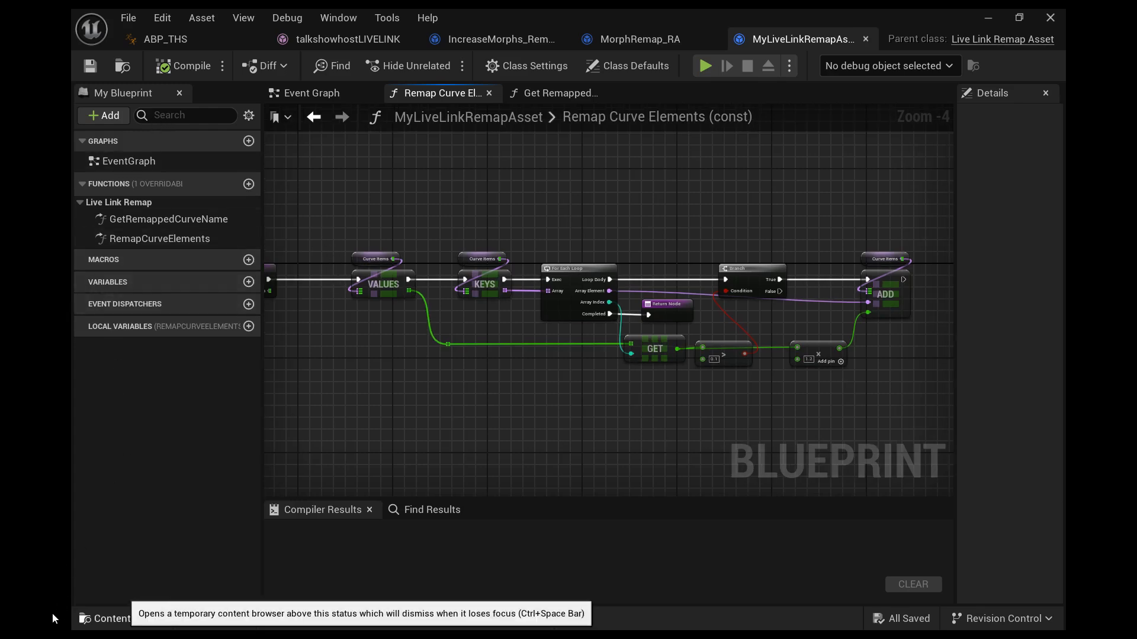
{"action": "left_click", "coordinate": [108, 618]}
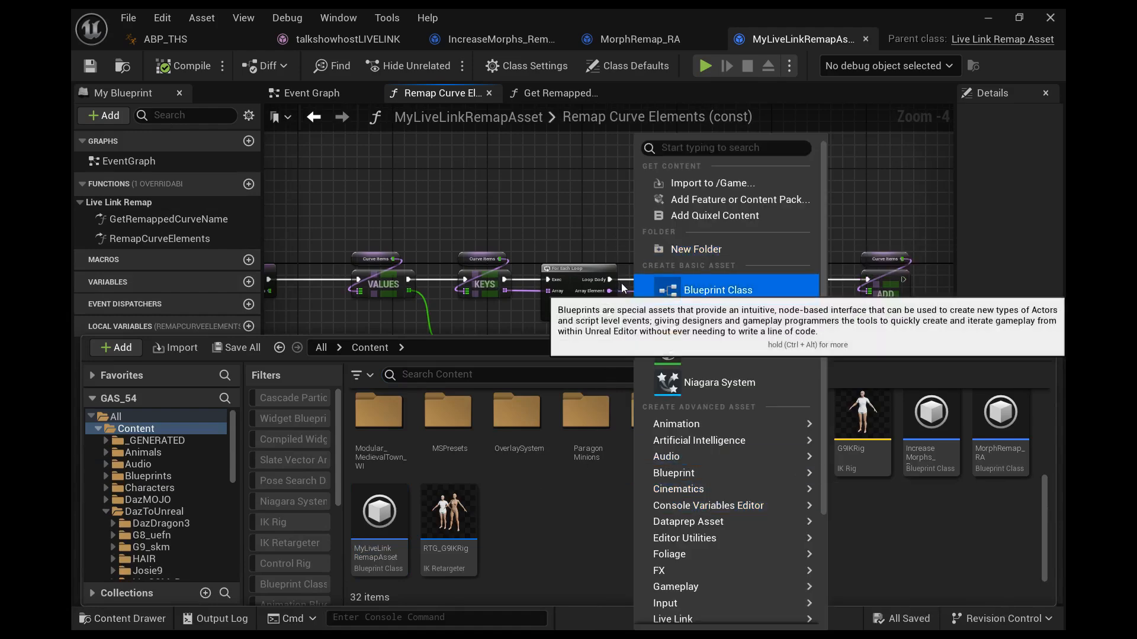
{"action": "left_click", "coordinate": [718, 289]}
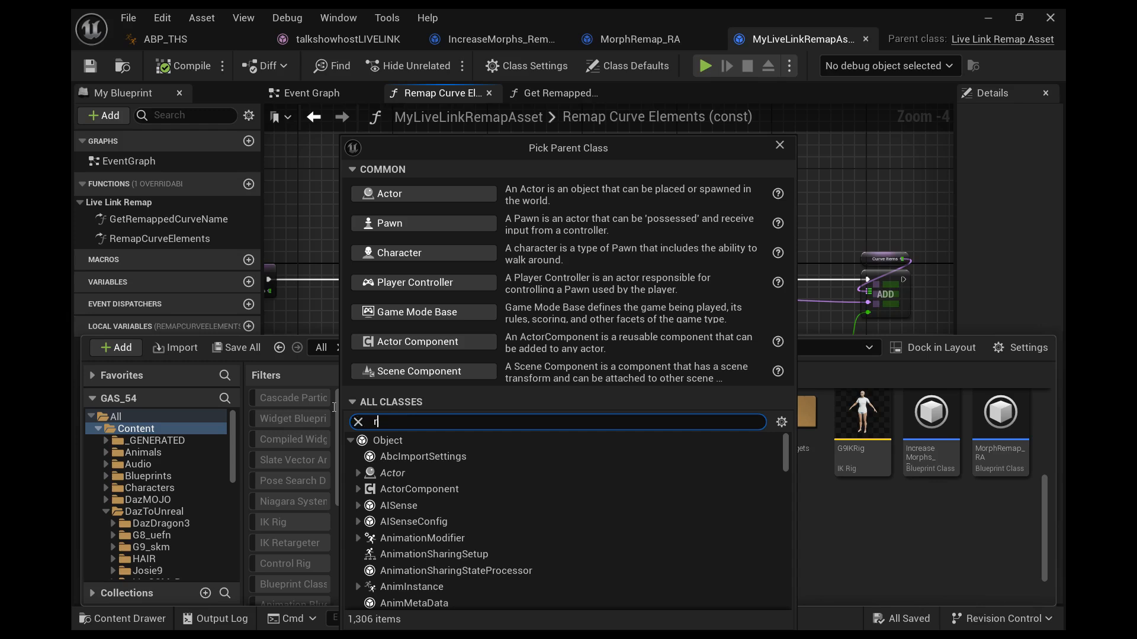
- Search 'remap' and pick LiveLinkRemapAsset as the parent class, creating NewRemapAsset_RA
{"action": "type", "text": "emap"}
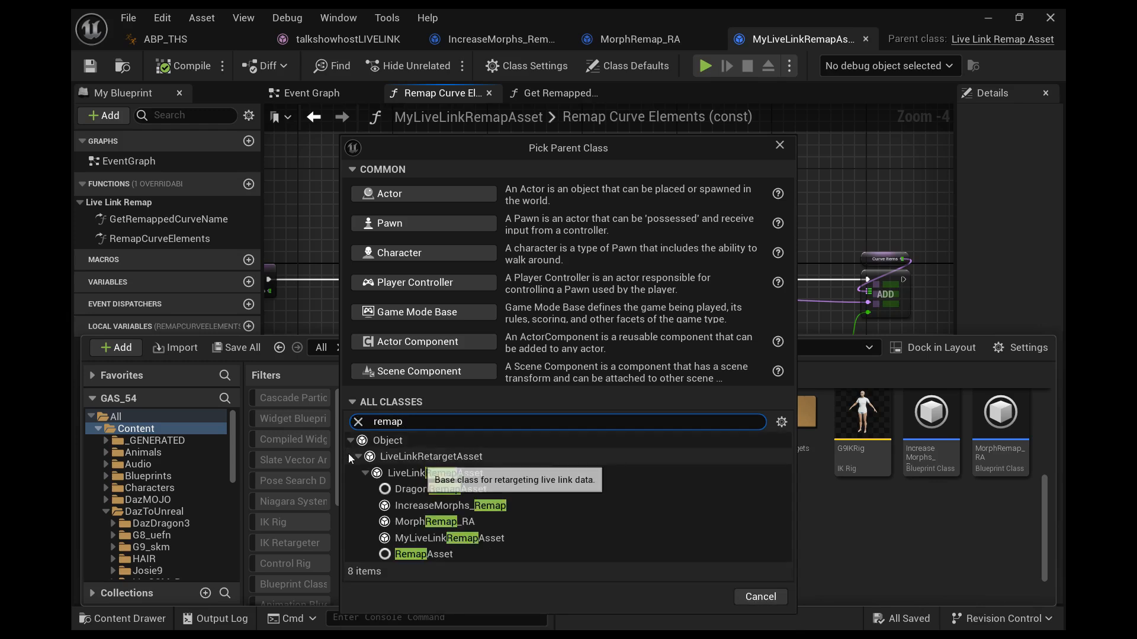
{"action": "left_click", "coordinate": [430, 456]}
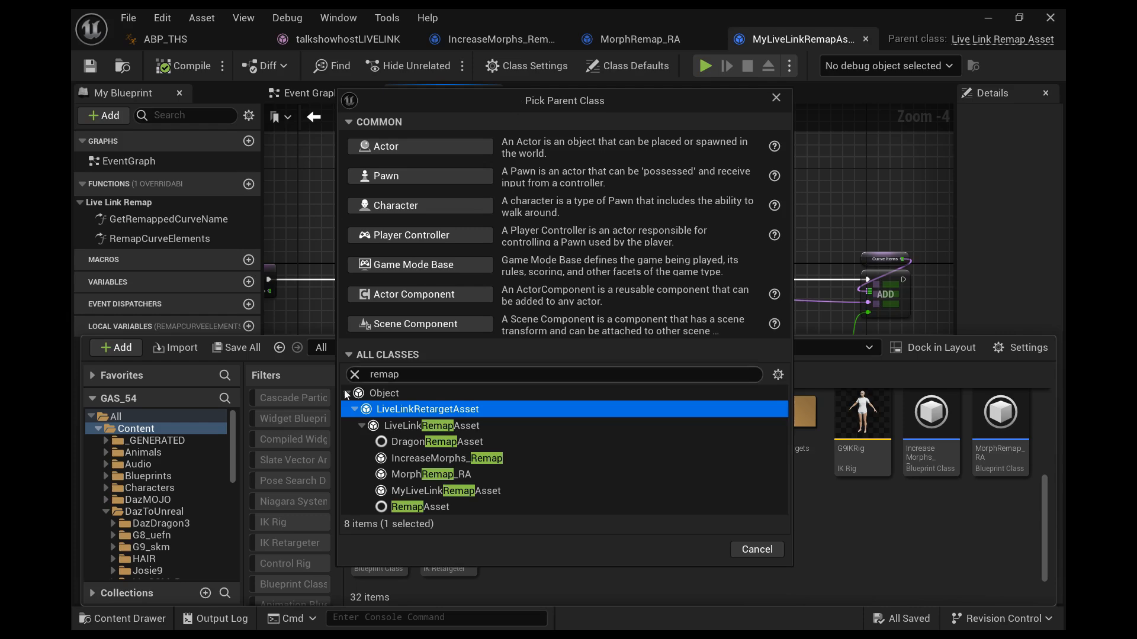
{"action": "left_click", "coordinate": [443, 425]}
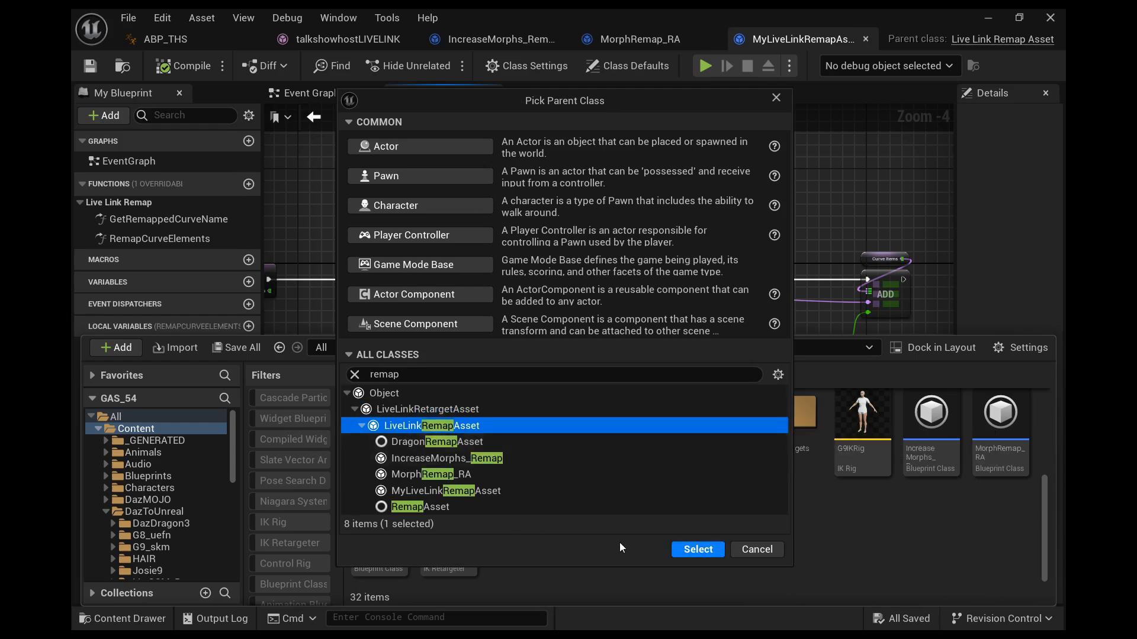
{"action": "left_click", "coordinate": [696, 548]}
{"action": "type", "text": "NewRemapAsset_RA"}
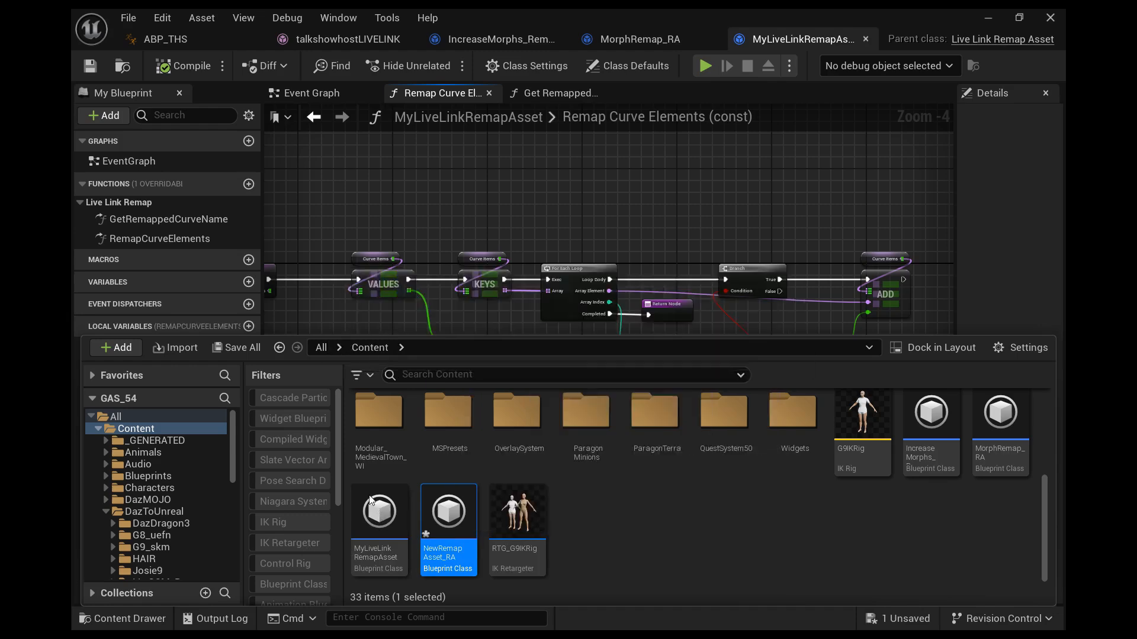
- Assign NewRemapAsset_RA as the Live Link Pose node's retarget asset in ABP_THS and return to its editor
{"action": "double_click", "coordinate": [447, 512]}
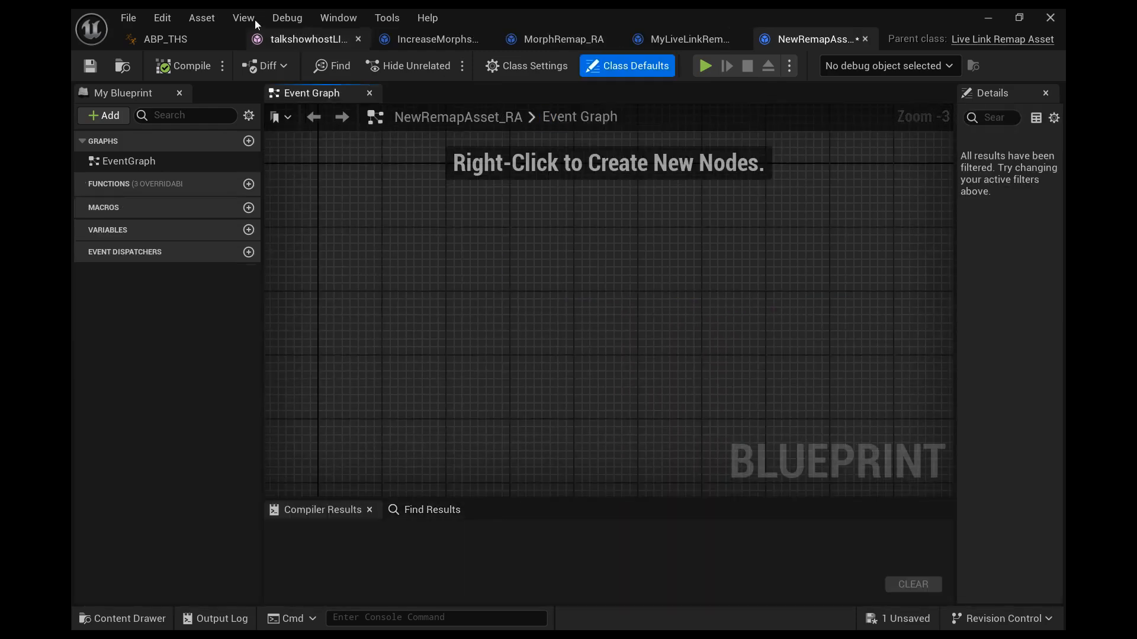
{"action": "left_click", "coordinate": [167, 39]}
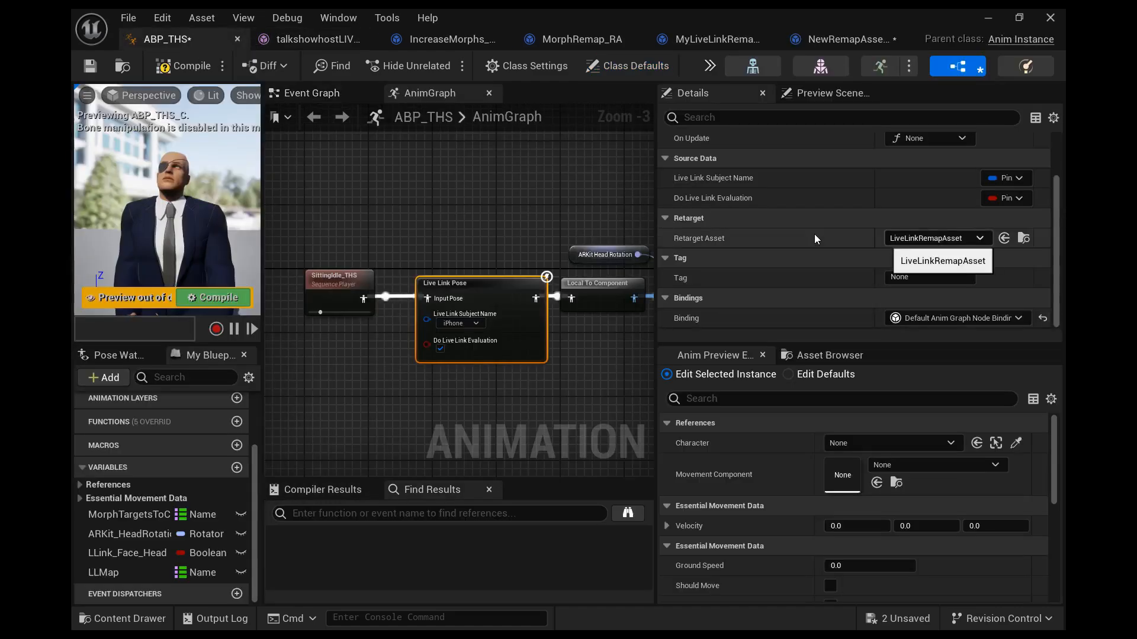
{"action": "mouse_move", "coordinate": [828, 236]}
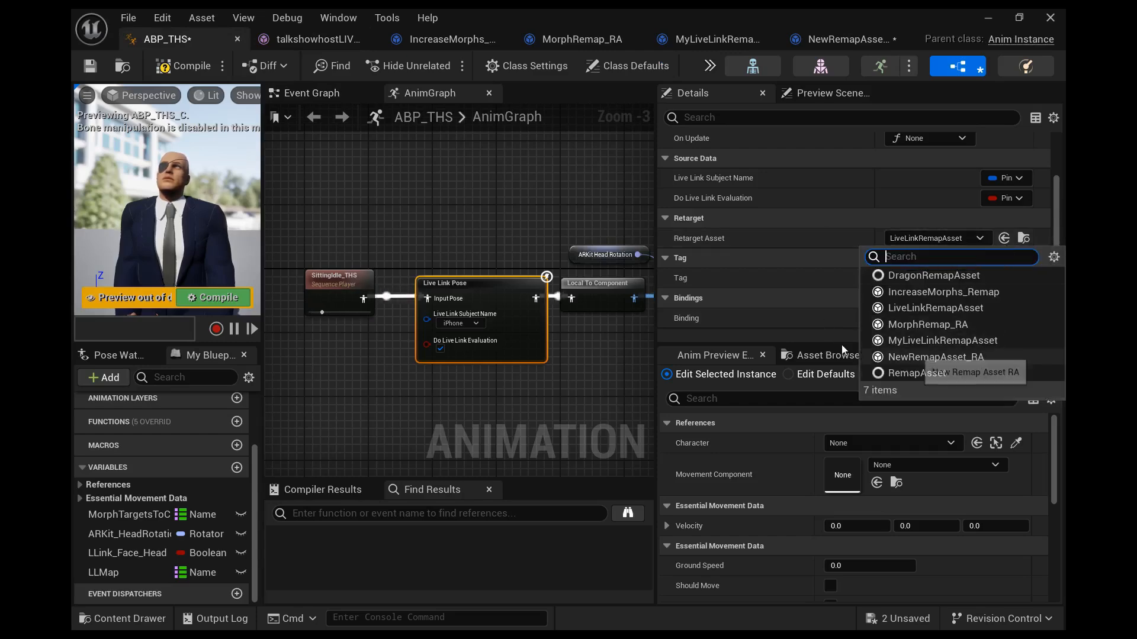
{"action": "left_click", "coordinate": [935, 356]}
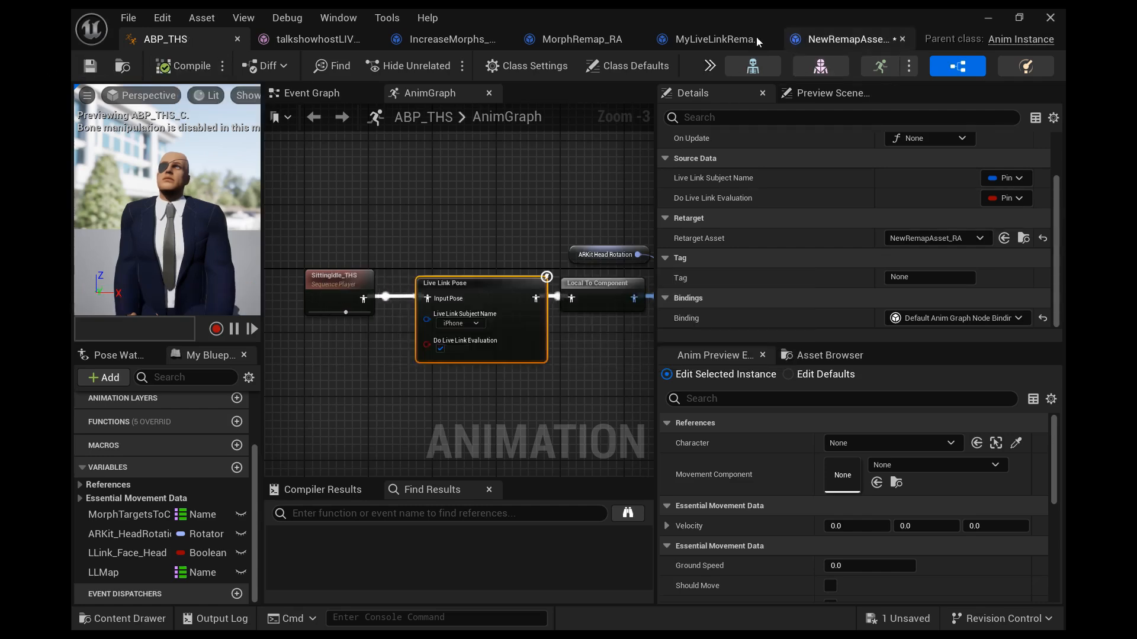
{"action": "left_click", "coordinate": [840, 39]}
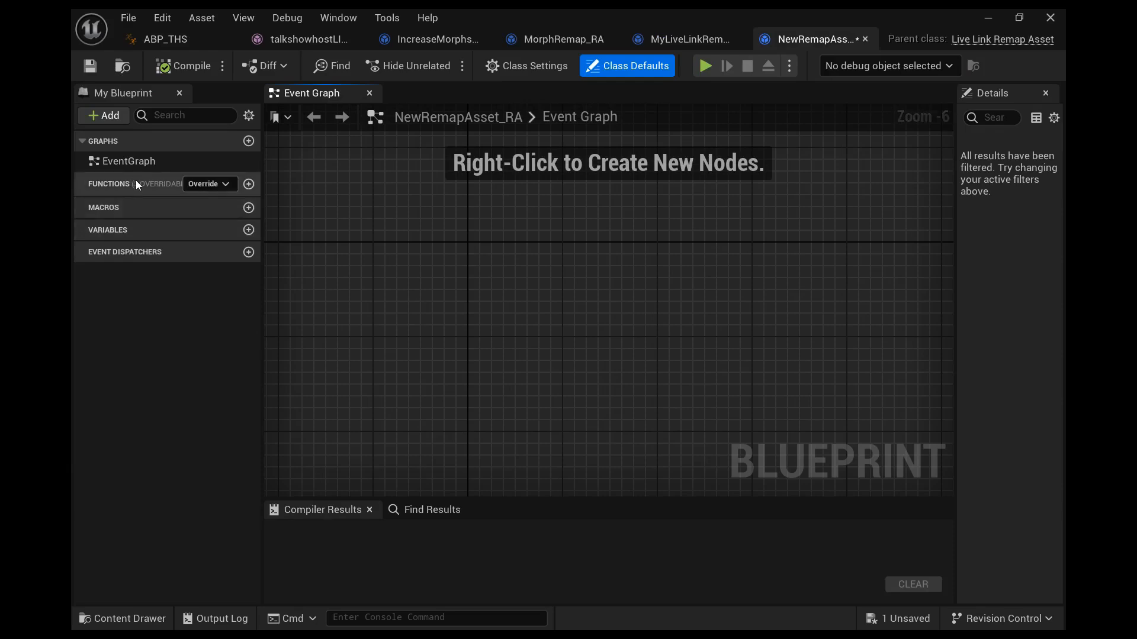
- Override RemapCurveElements in NewRemapAsset_RA from the Functions Override list
{"action": "left_click", "coordinate": [211, 184]}
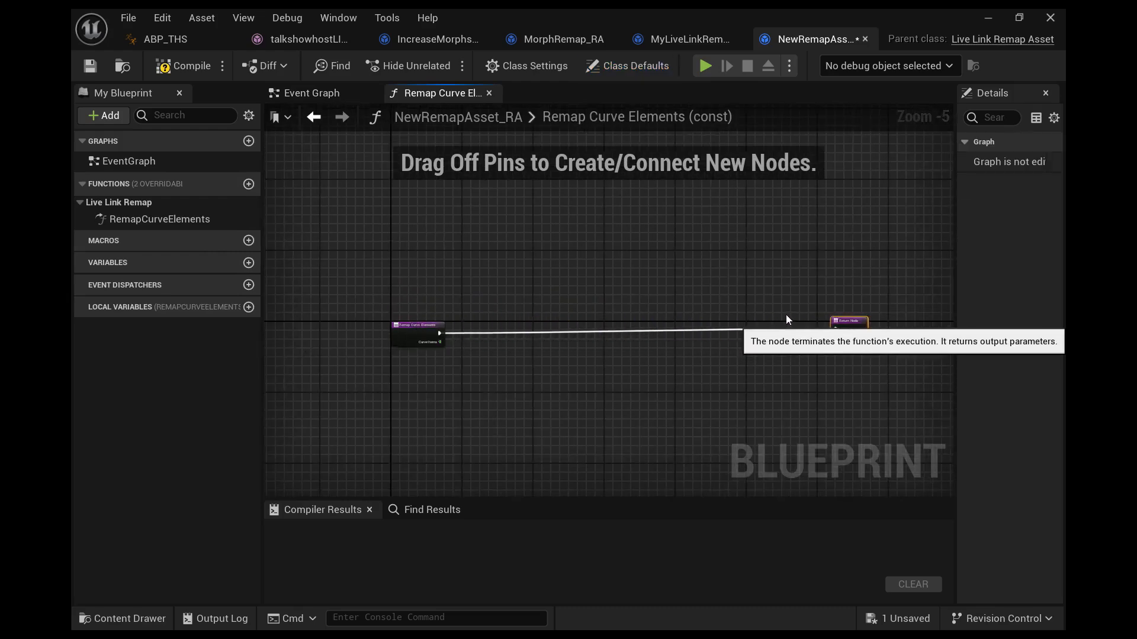
{"action": "left_click", "coordinate": [166, 39]}
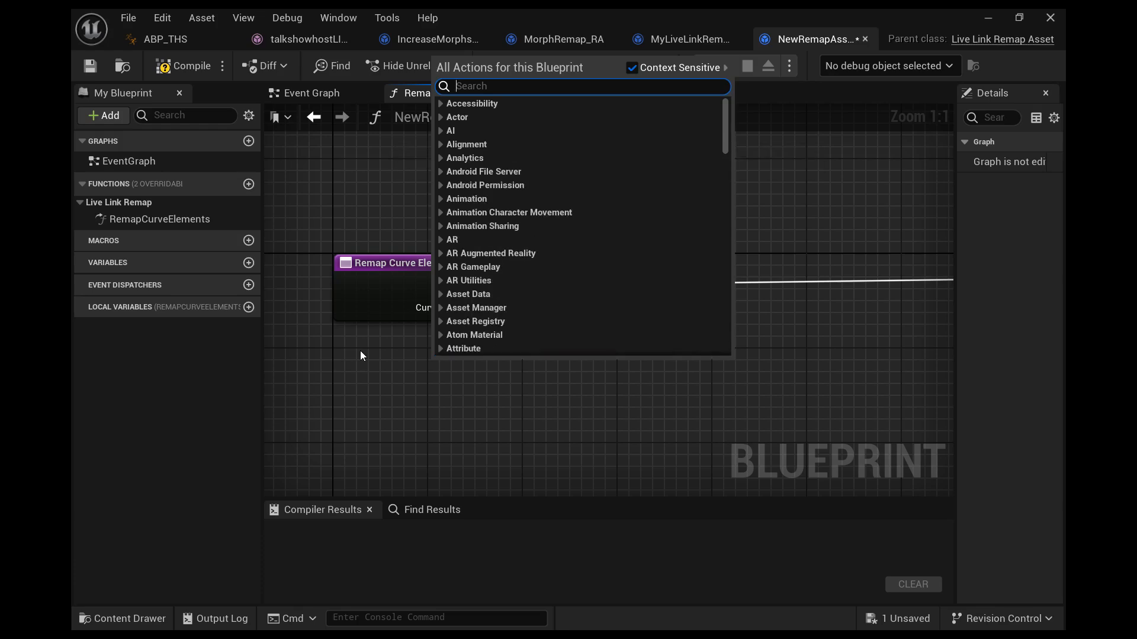
- Add a Curve Items getter and a Keys node listing its curve names
{"action": "type", "text": "curve items"}
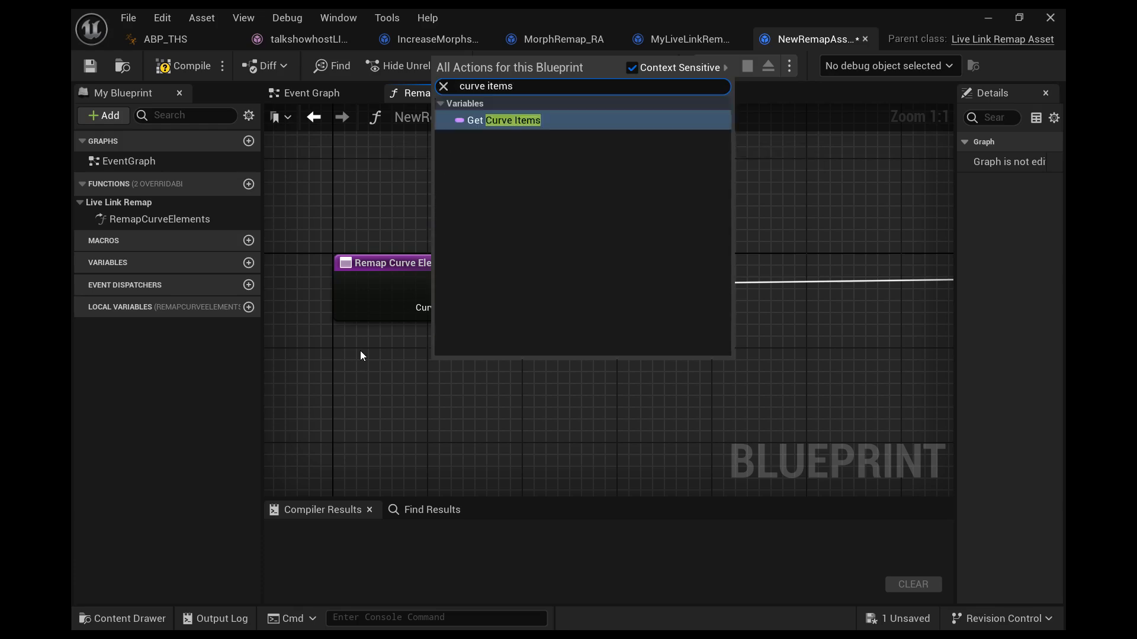
{"action": "left_click", "coordinate": [513, 119]}
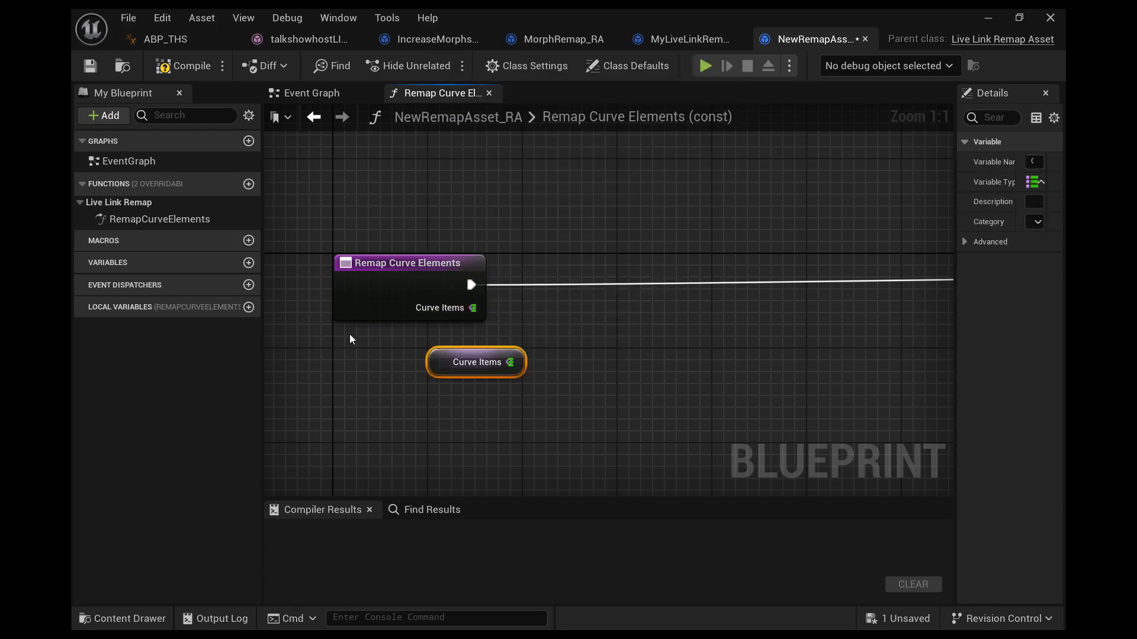
{"action": "scroll", "scroll_direction": "down", "scroll_amount": 3}
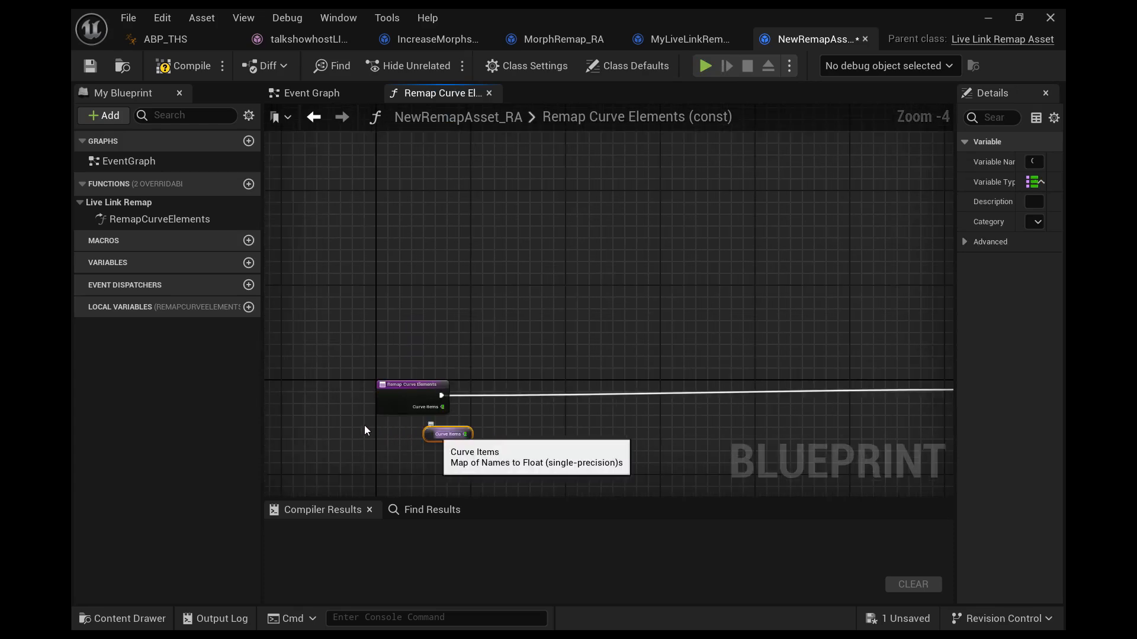
{"action": "scroll", "scroll_direction": "up", "scroll_amount": 3}
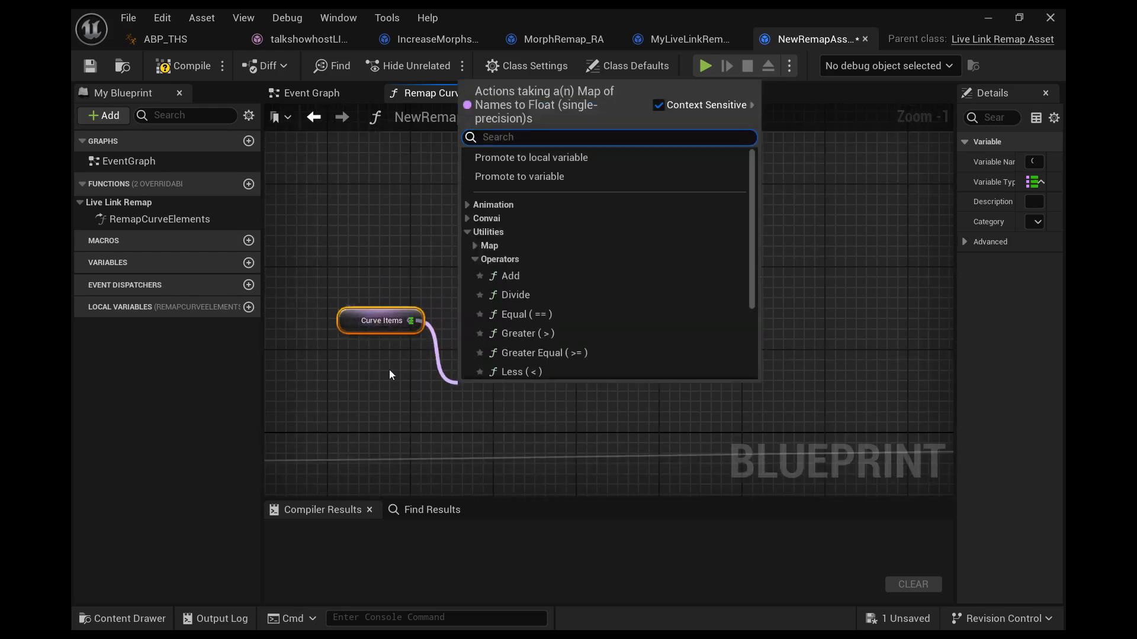
{"action": "type", "text": "keys"}
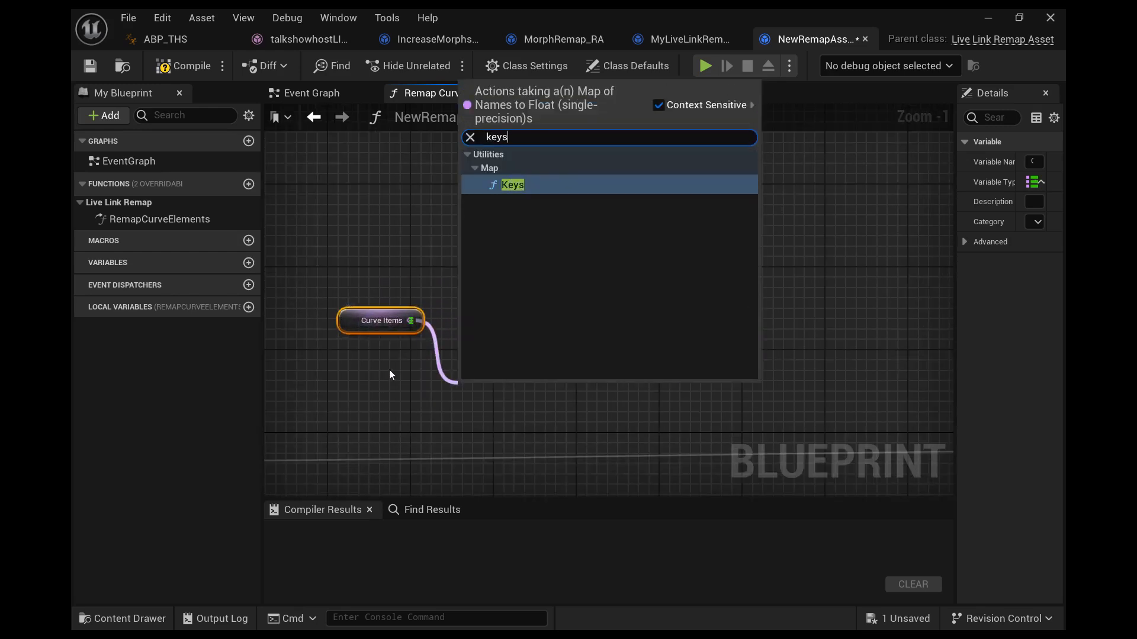
{"action": "left_click", "coordinate": [513, 185]}
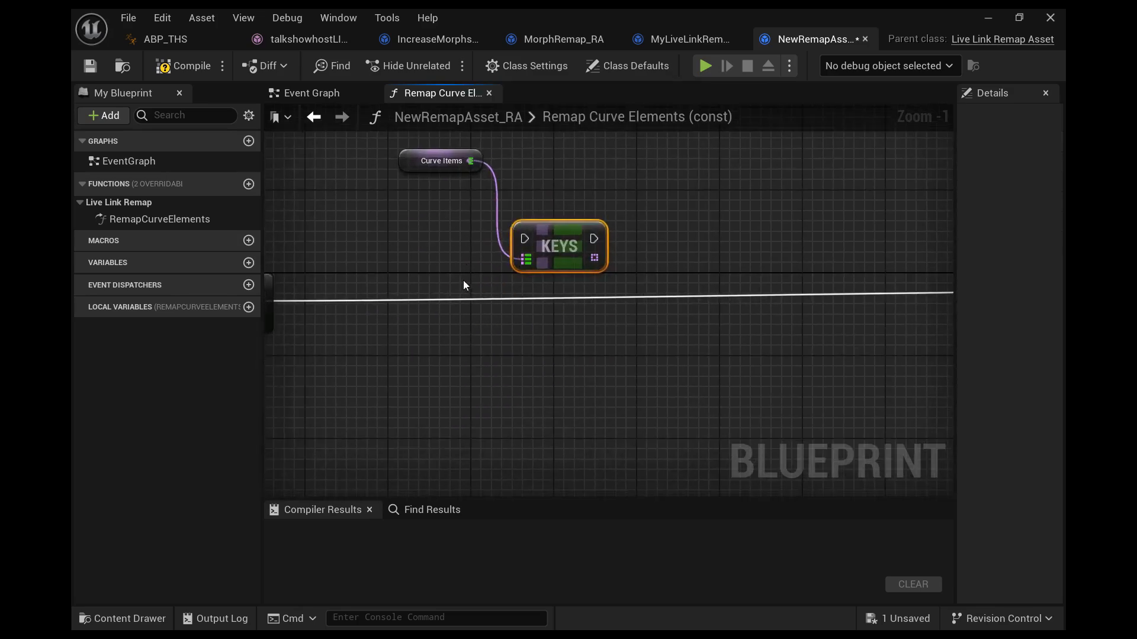
{"action": "scroll", "scroll_direction": "down", "scroll_amount": 3}
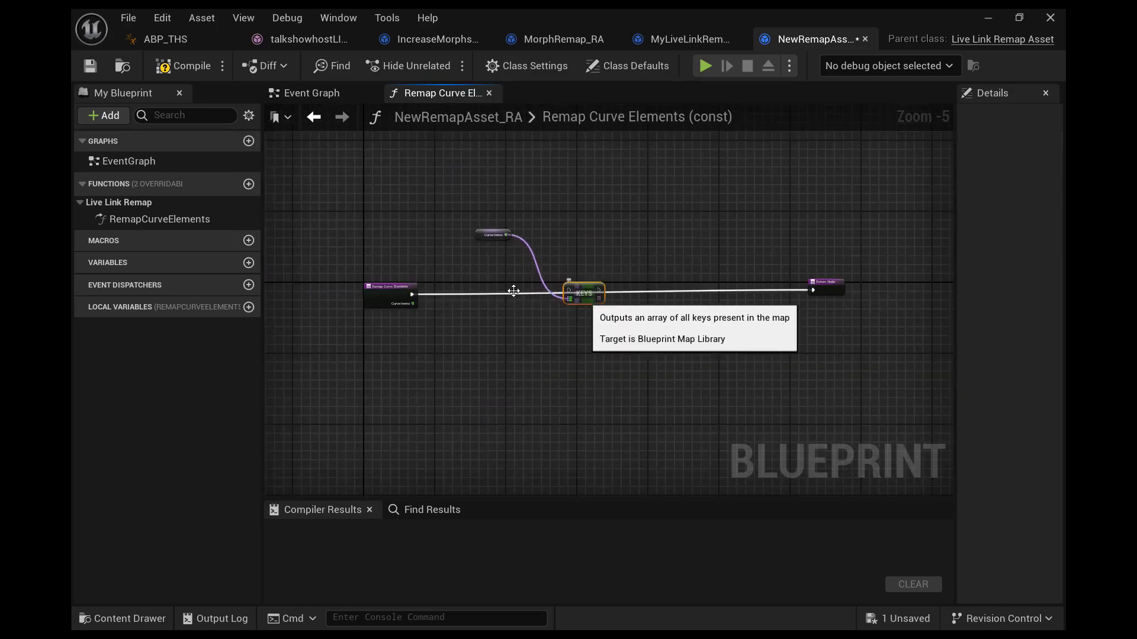
{"action": "scroll", "scroll_direction": "up", "scroll_amount": 3}
{"action": "type", "text": "for"}
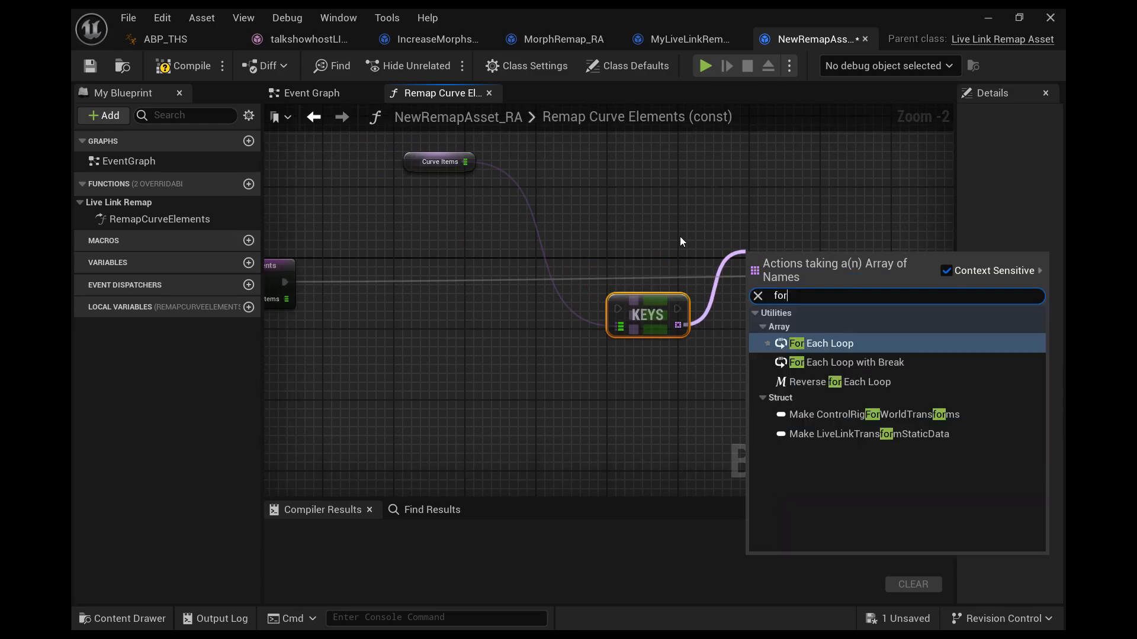
- Add a For Each Loop over the keys and a Values node for the Curve Items map
{"action": "type", "text": "e"}
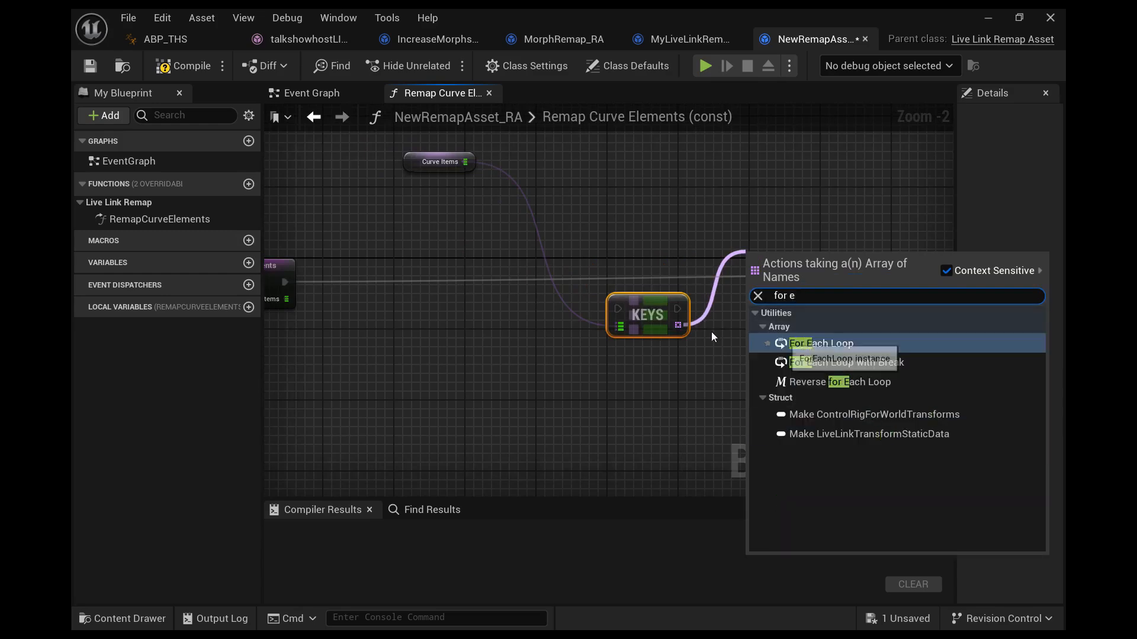
{"action": "left_click", "coordinate": [821, 344]}
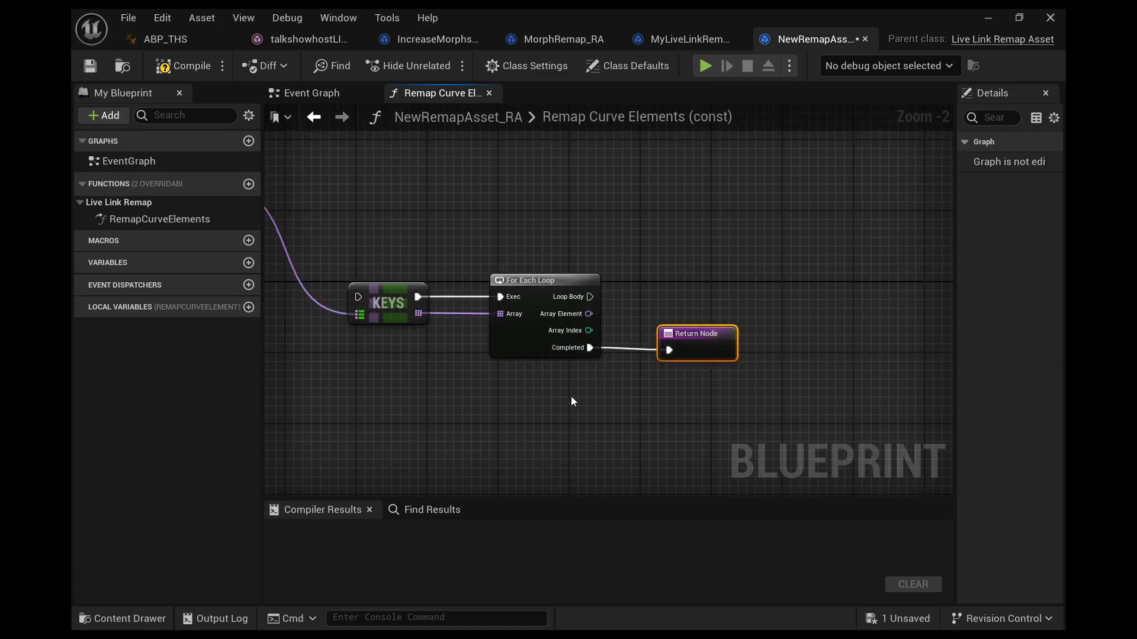
{"action": "left_click", "coordinate": [651, 210]}
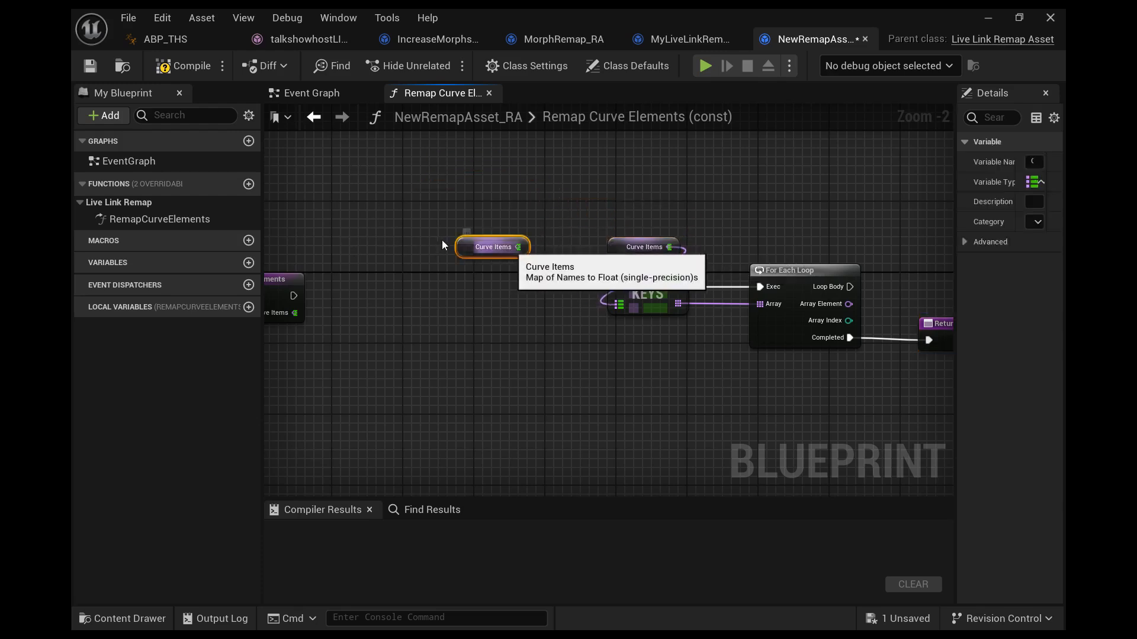
{"action": "mouse_move", "coordinate": [362, 245]}
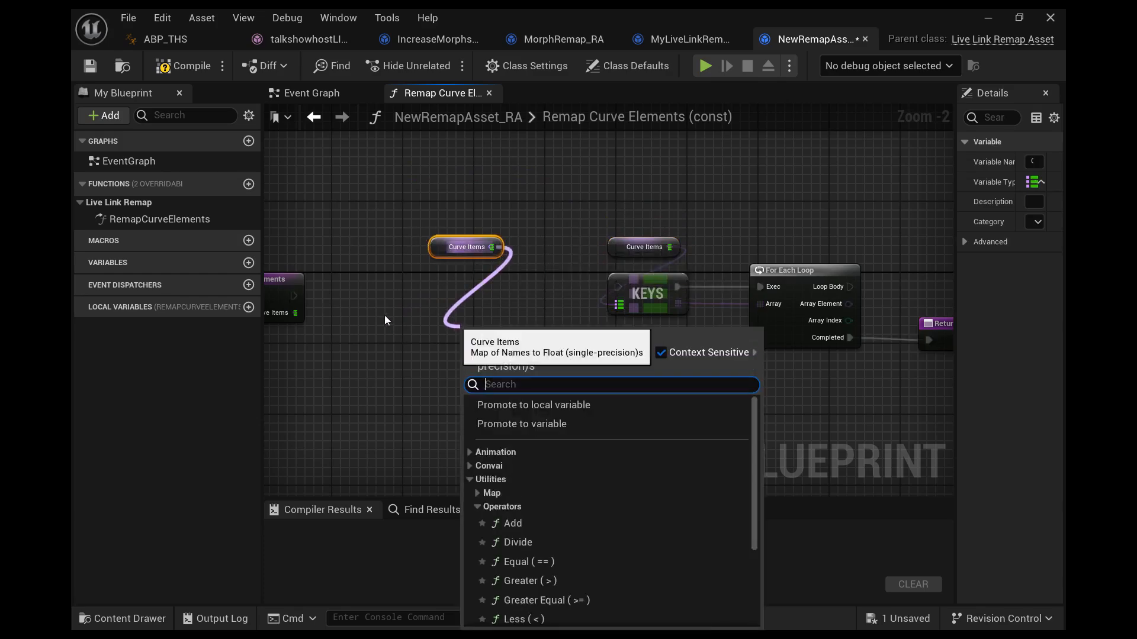
{"action": "type", "text": "values"}
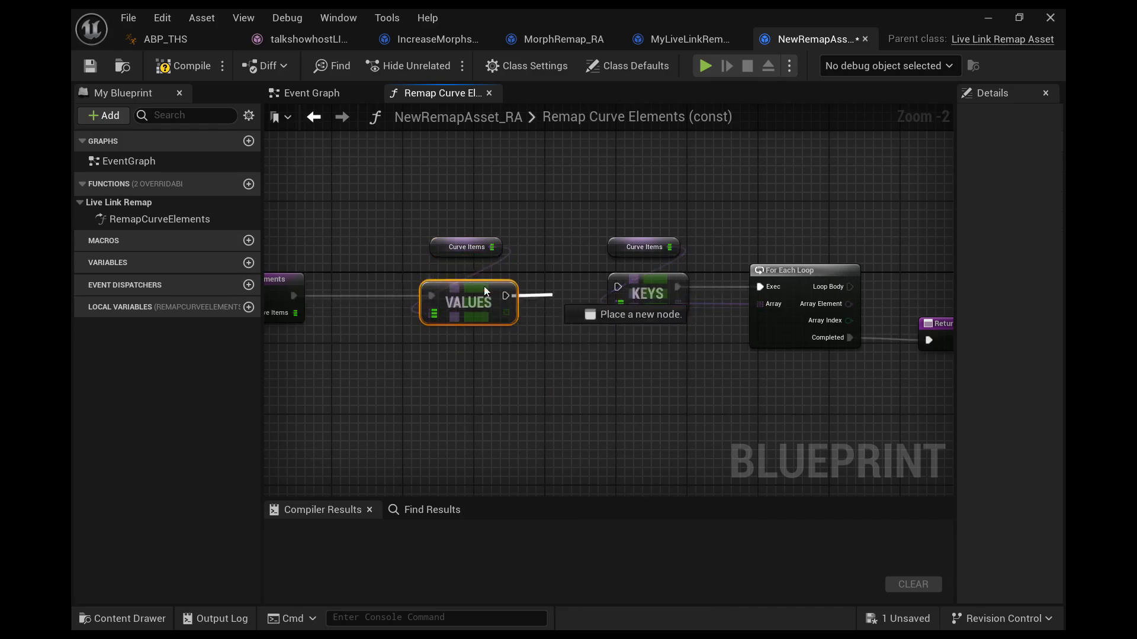
{"action": "left_click", "coordinate": [646, 294]}
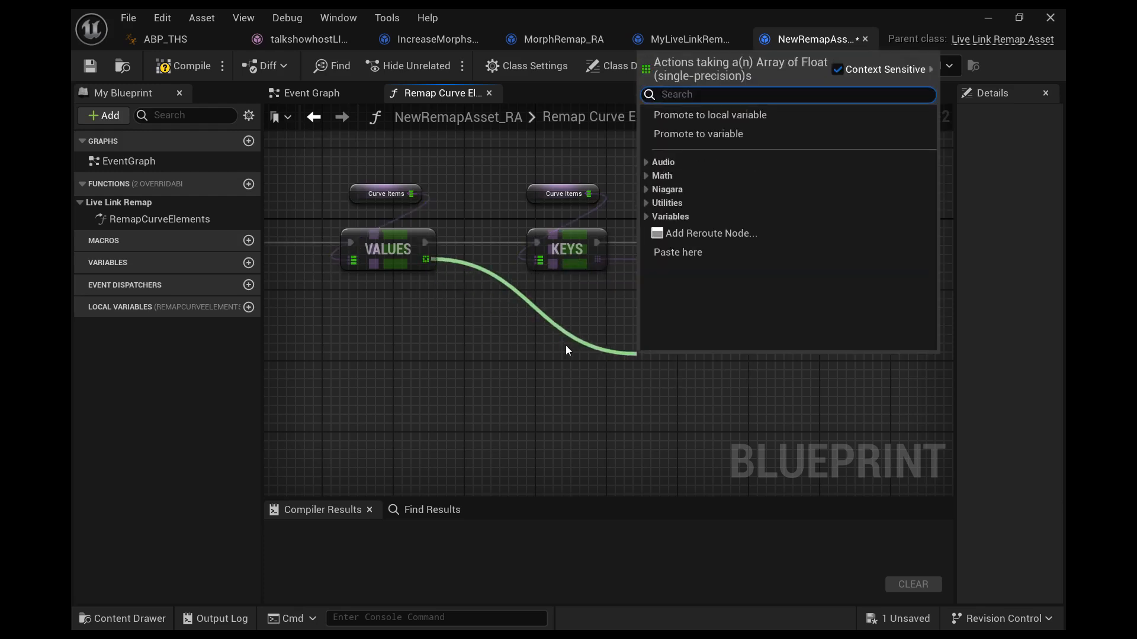
- Add a Get (a copy) node reading the Values array at the loop's Array Index
{"action": "type", "text": "cop"}
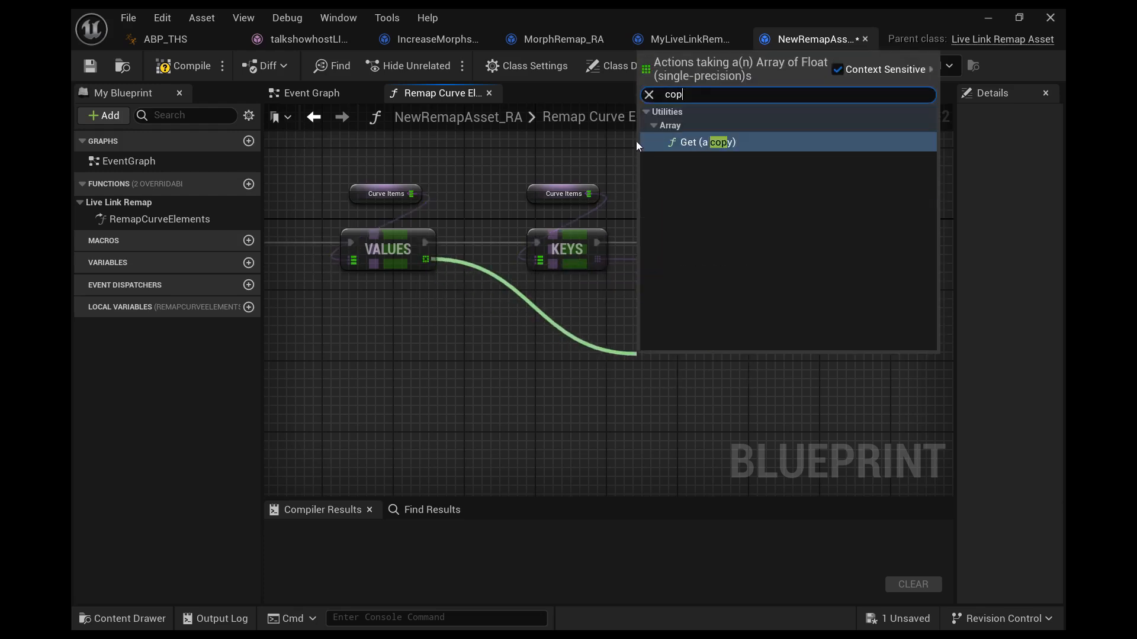
{"action": "left_click", "coordinate": [702, 143]}
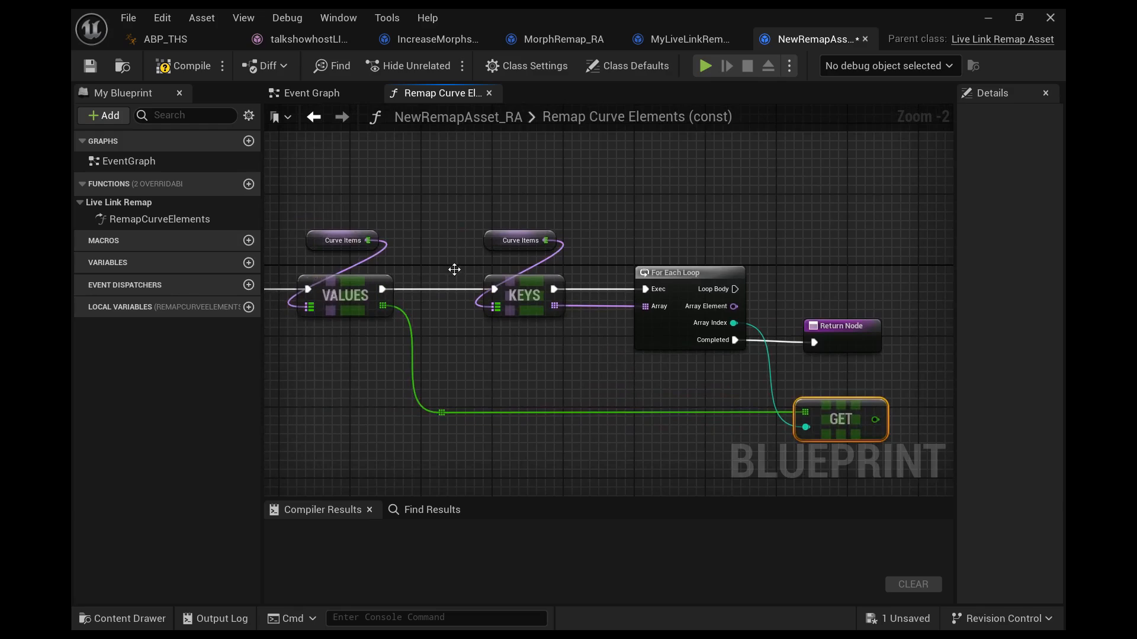
{"action": "mouse_move", "coordinate": [479, 294]}
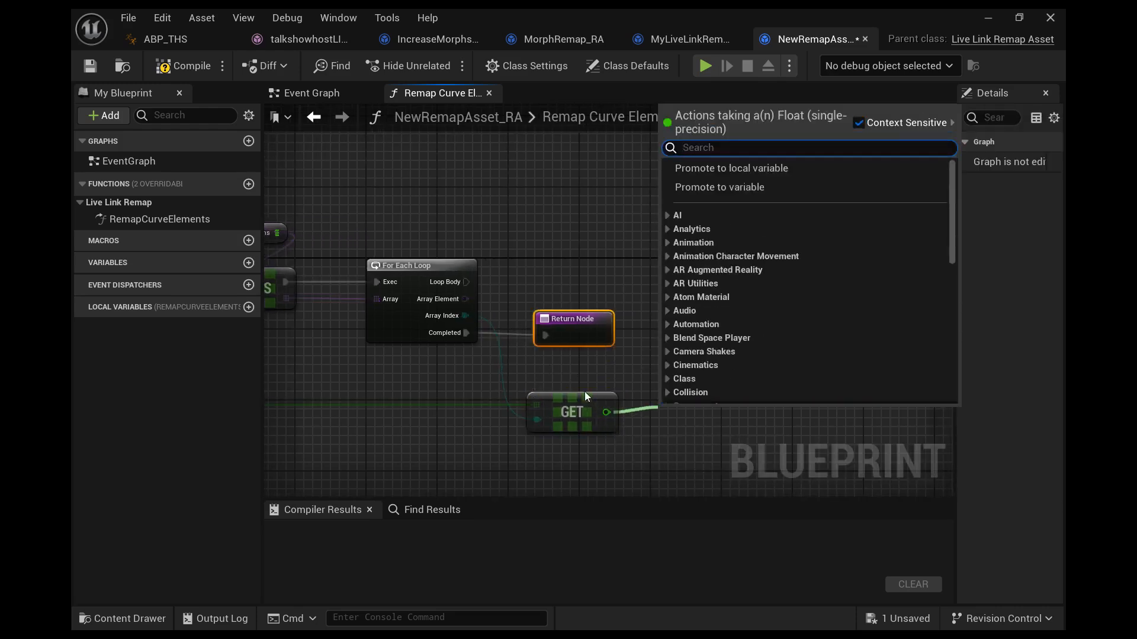
- Compare the curve value against 0.1 with a Greater node driving a Branch off Loop Body
{"action": "type", "text": "greater"}
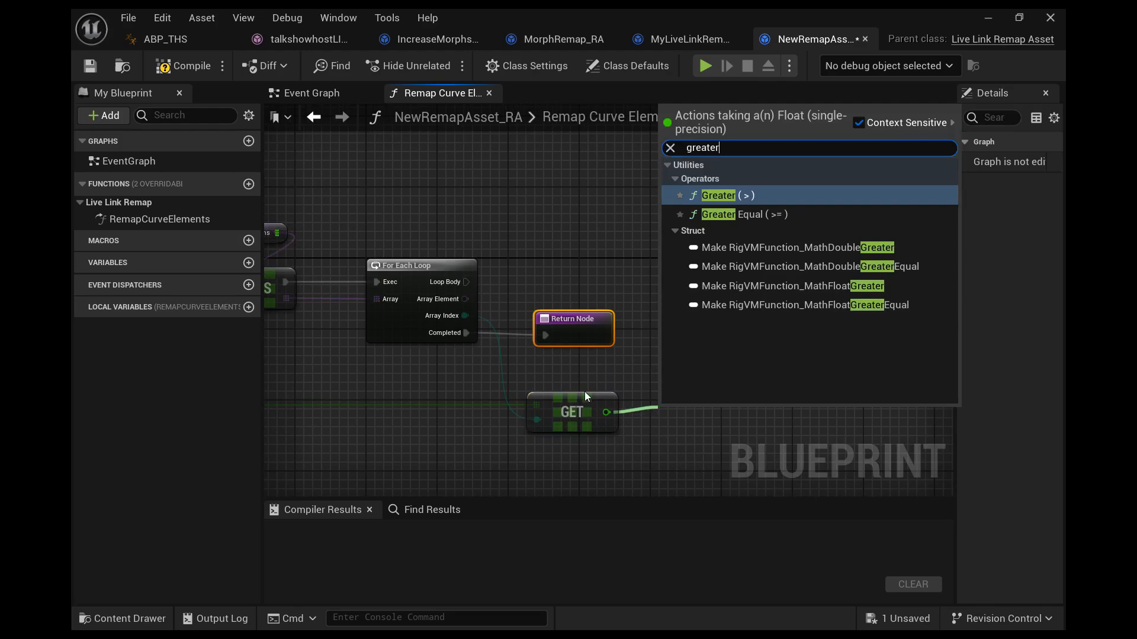
{"action": "mouse_move", "coordinate": [633, 192]}
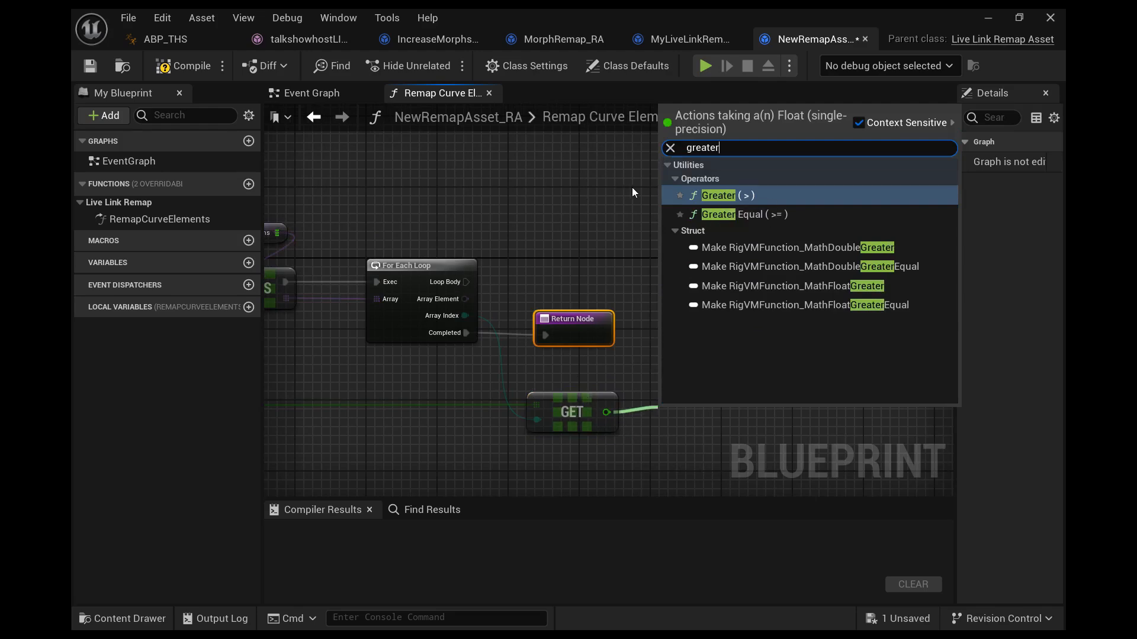
{"action": "left_click", "coordinate": [719, 196]}
{"action": "type", "text": "bra"}
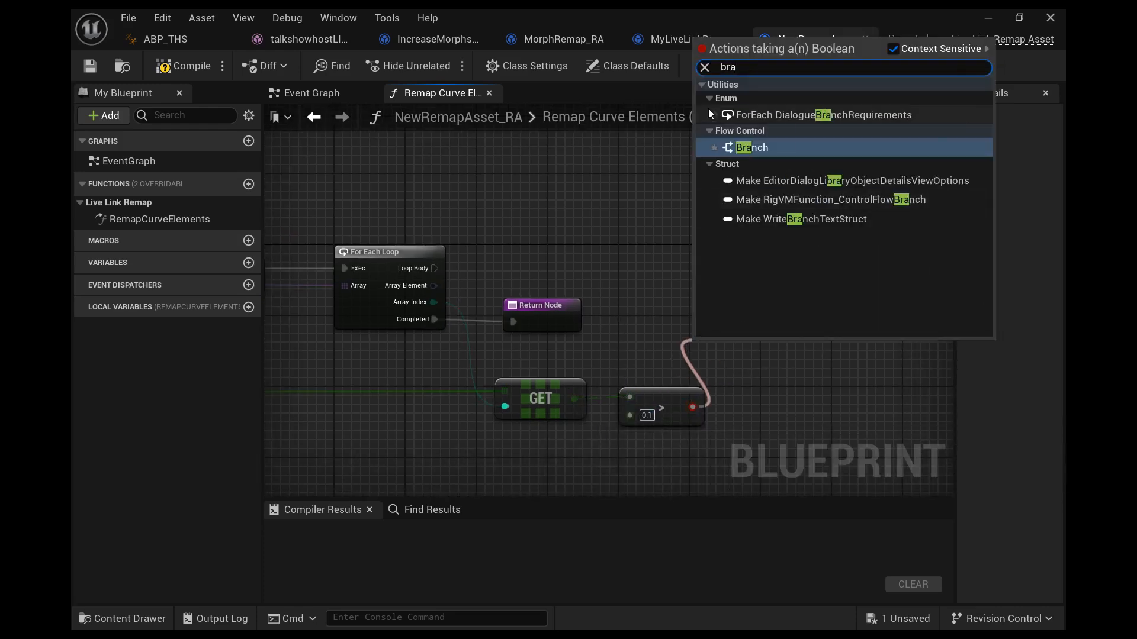
{"action": "left_click", "coordinate": [752, 147]}
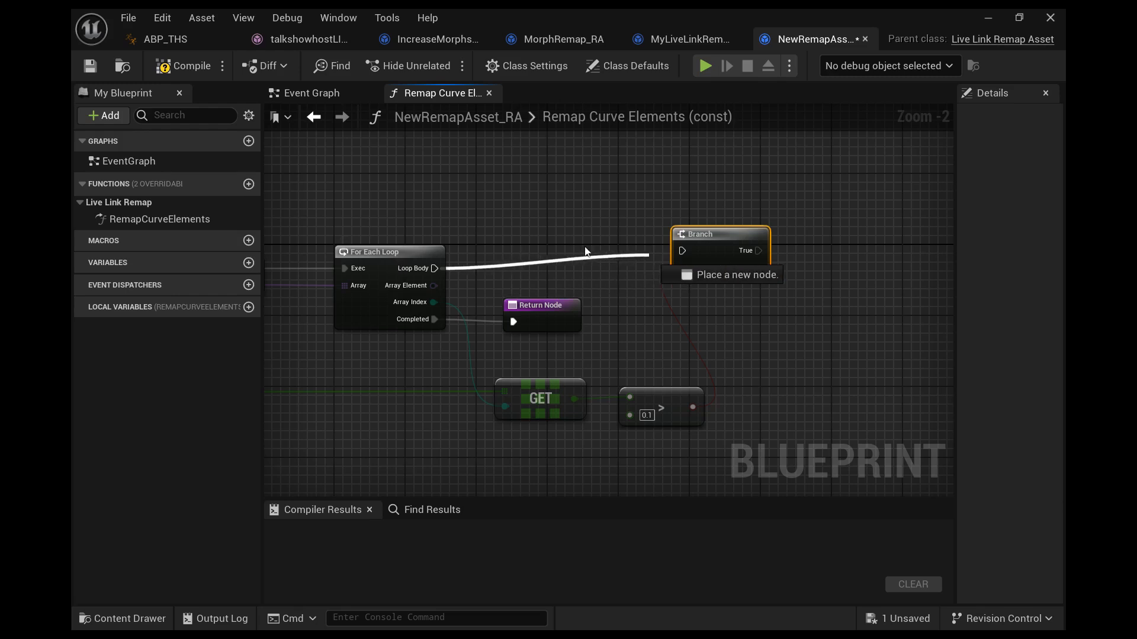
{"action": "mouse_move", "coordinate": [630, 251]}
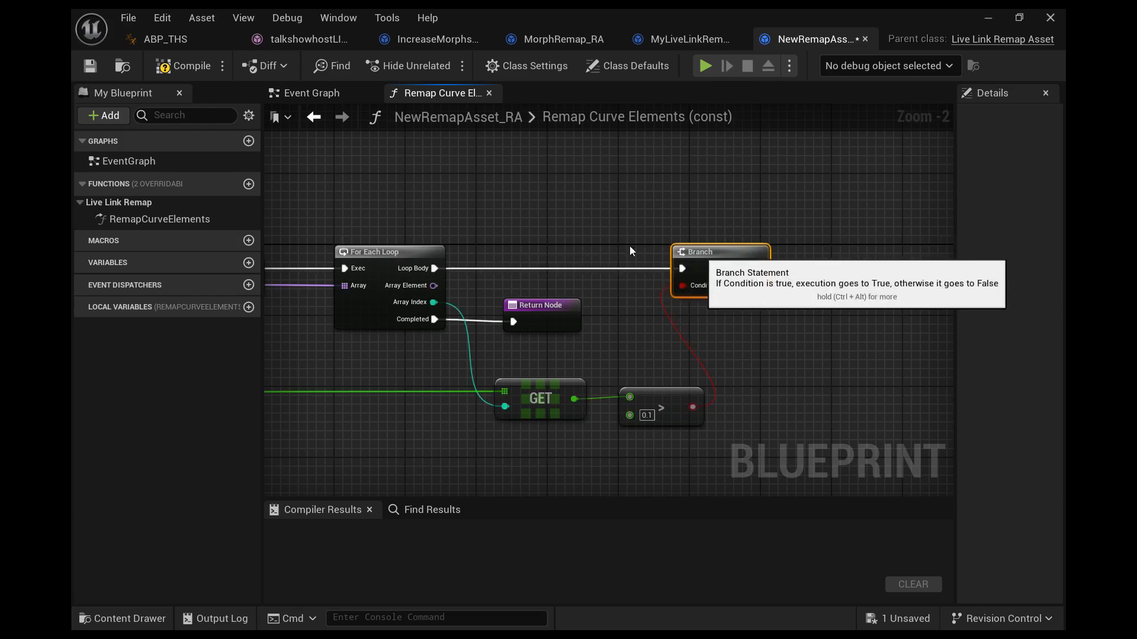
{"action": "mouse_move", "coordinate": [374, 270]}
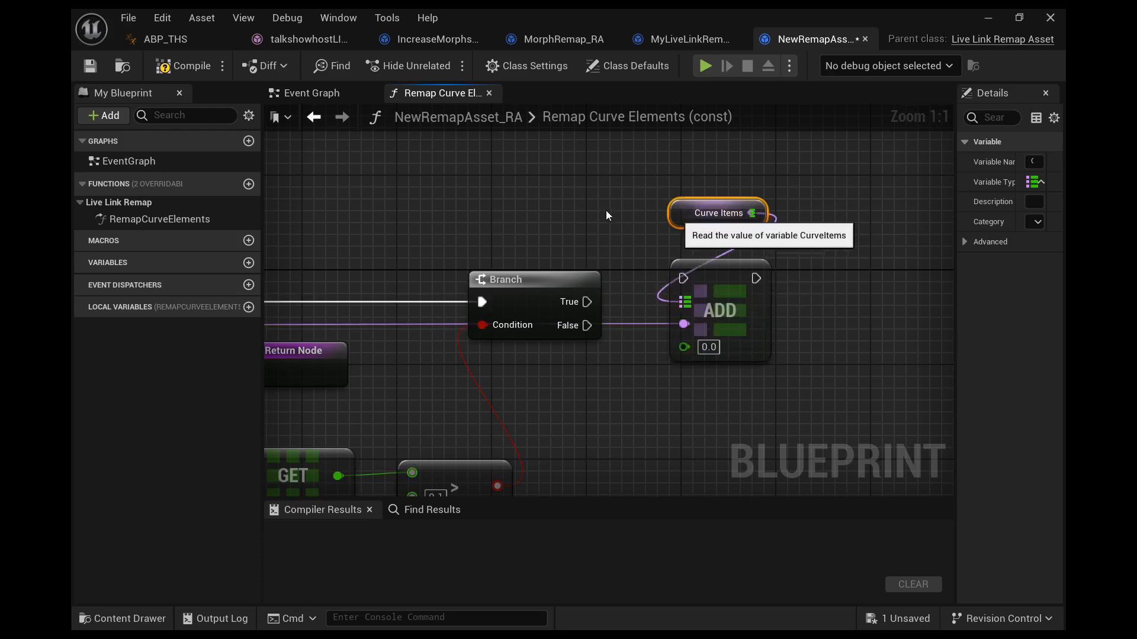
{"action": "scroll", "scroll_direction": "down", "scroll_amount": 3}
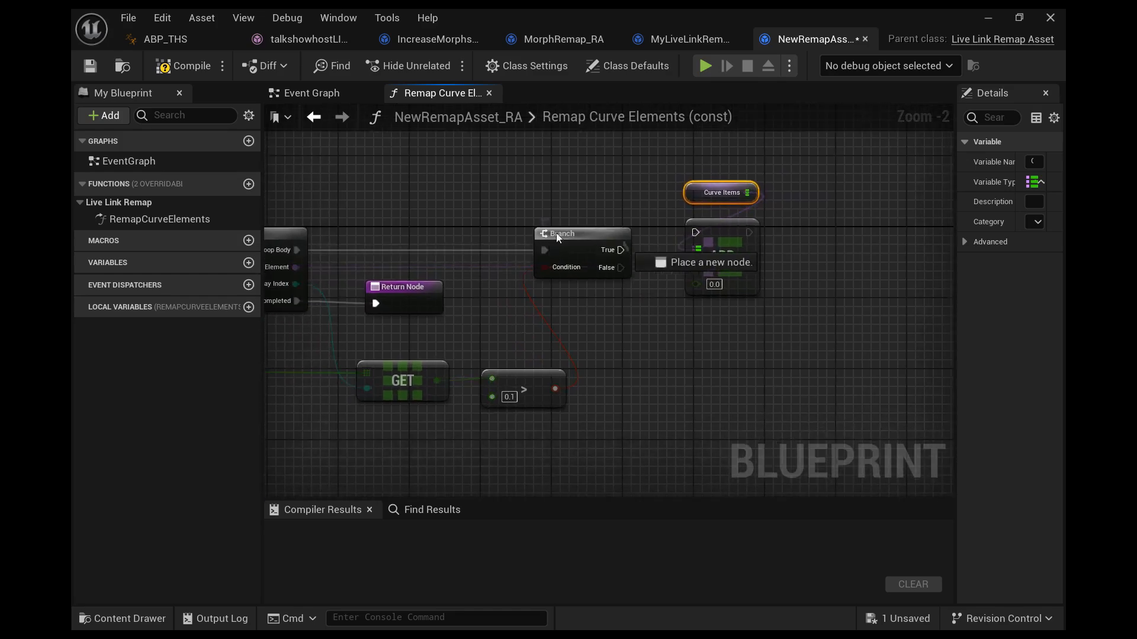
{"action": "mouse_move", "coordinate": [653, 226]}
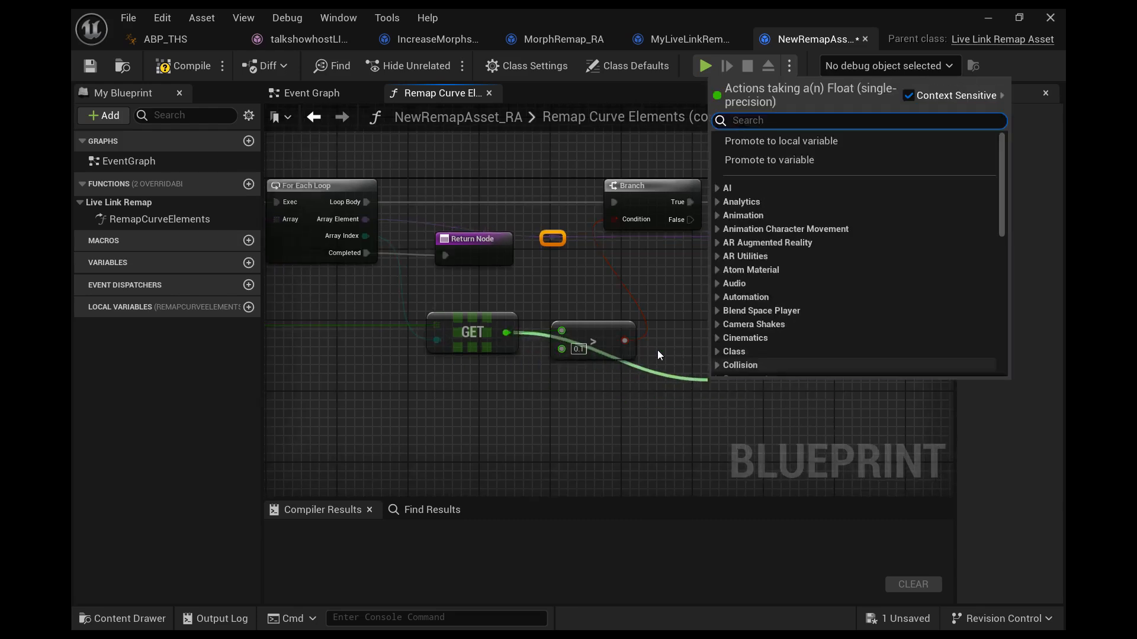
- Multiply the curve value by 1.2 and wire it into the Curve Items Add value
{"action": "type", "text": "mul"}
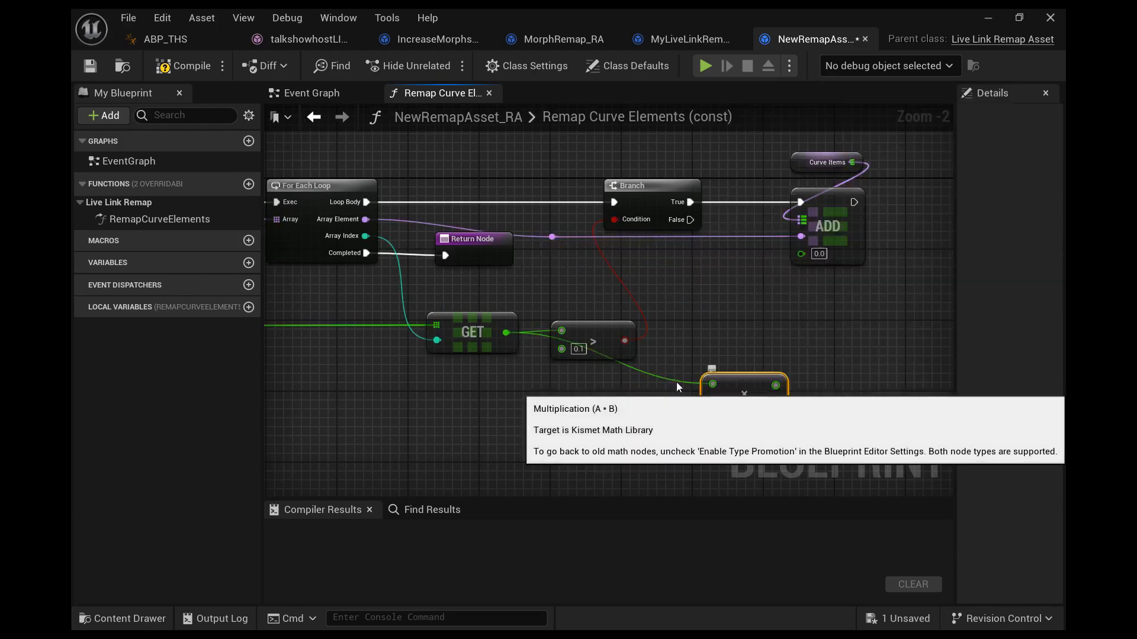
{"action": "left_click", "coordinate": [742, 341]}
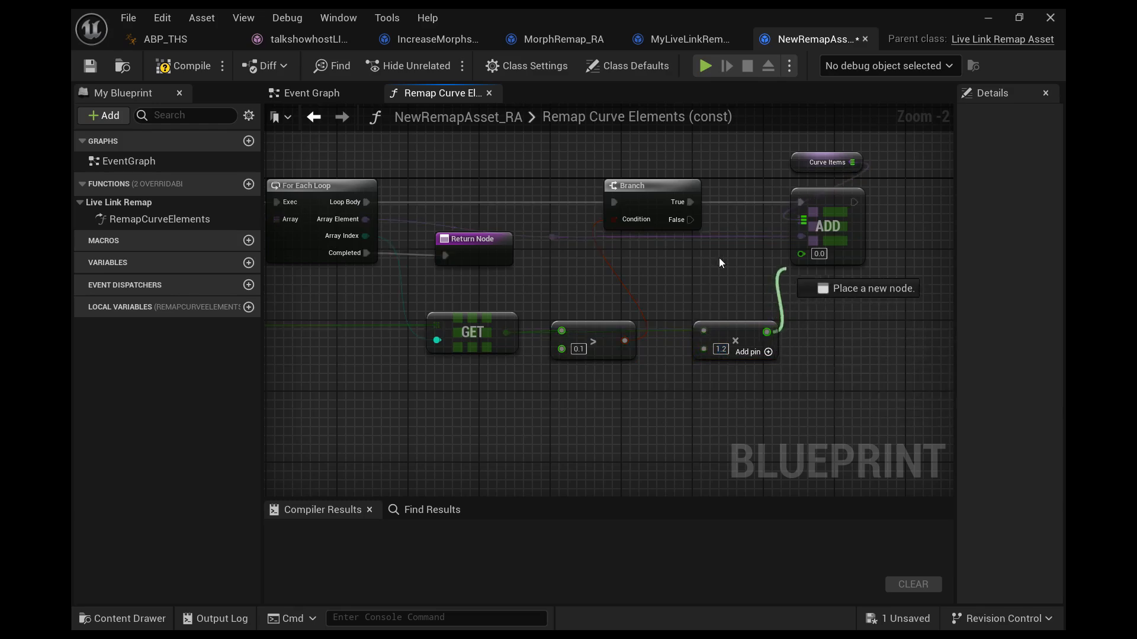
{"action": "left_click", "coordinate": [187, 67]}
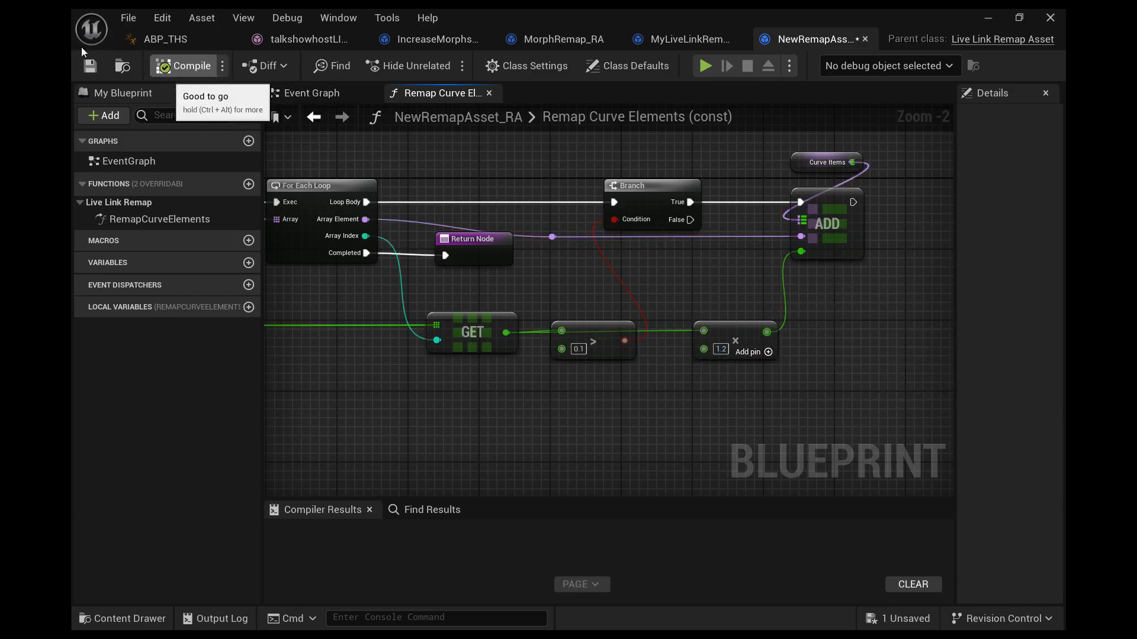
- Compile and save NewRemapAsset_RA with the completed Remap Curve Elements graph
{"action": "right_click", "coordinate": [331, 434]}
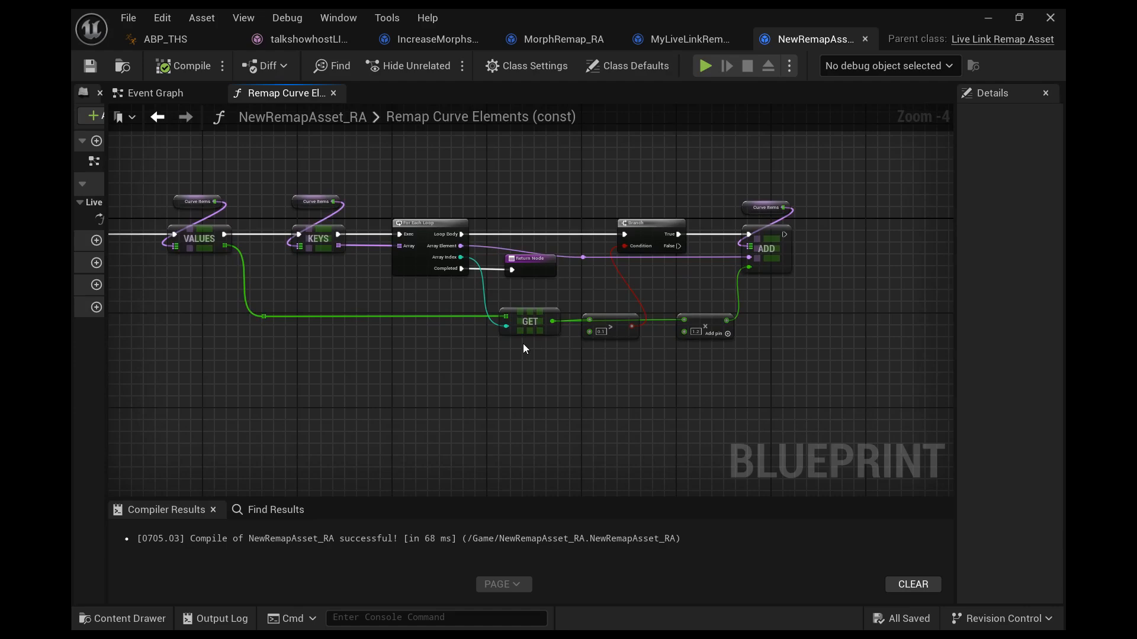
{"action": "mouse_move", "coordinate": [547, 359]}
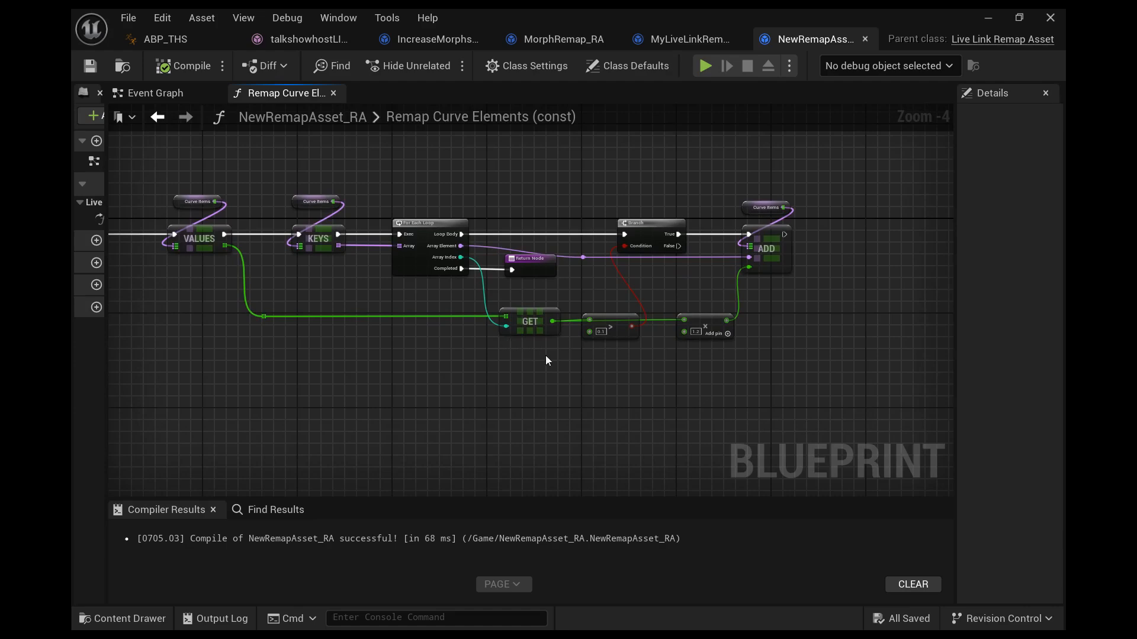
- Set threshold 0.0 and multiplier 500, recompile, and return to ABP_THS
{"action": "scroll", "scroll_direction": "up", "scroll_amount": 3}
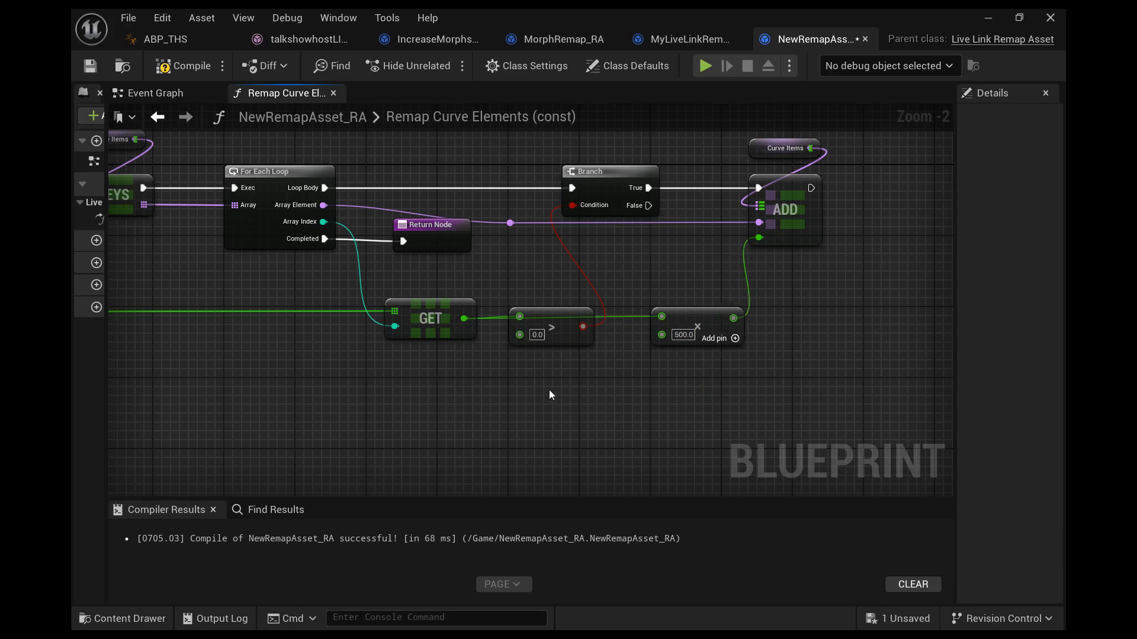
{"action": "left_click", "coordinate": [187, 67]}
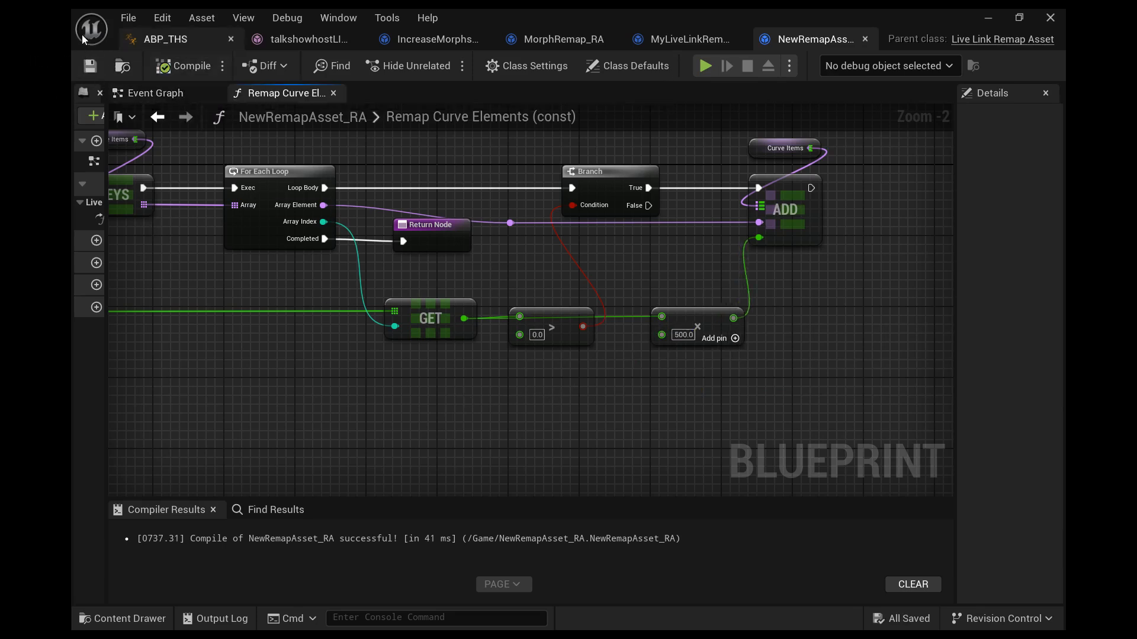
{"action": "left_click", "coordinate": [166, 38]}
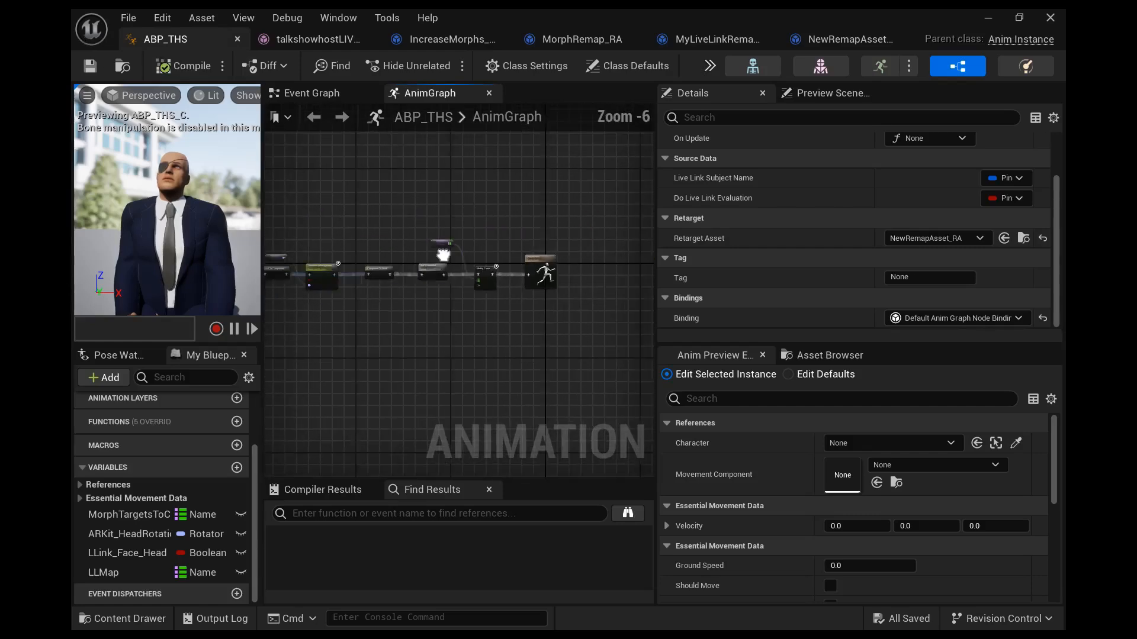
- Reopen ABP_THS from the Content Browser to preview the distorted face, then return to NewRemapAsset_RA
{"action": "scroll", "scroll_direction": "up", "scroll_amount": 3}
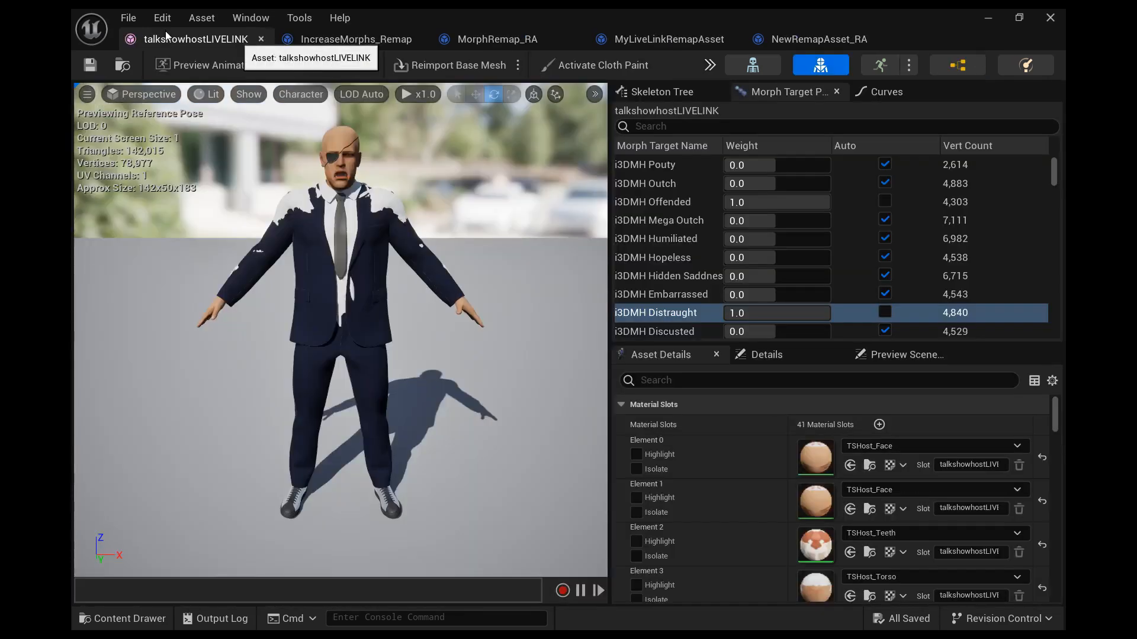
{"action": "double_click", "coordinate": [379, 536]}
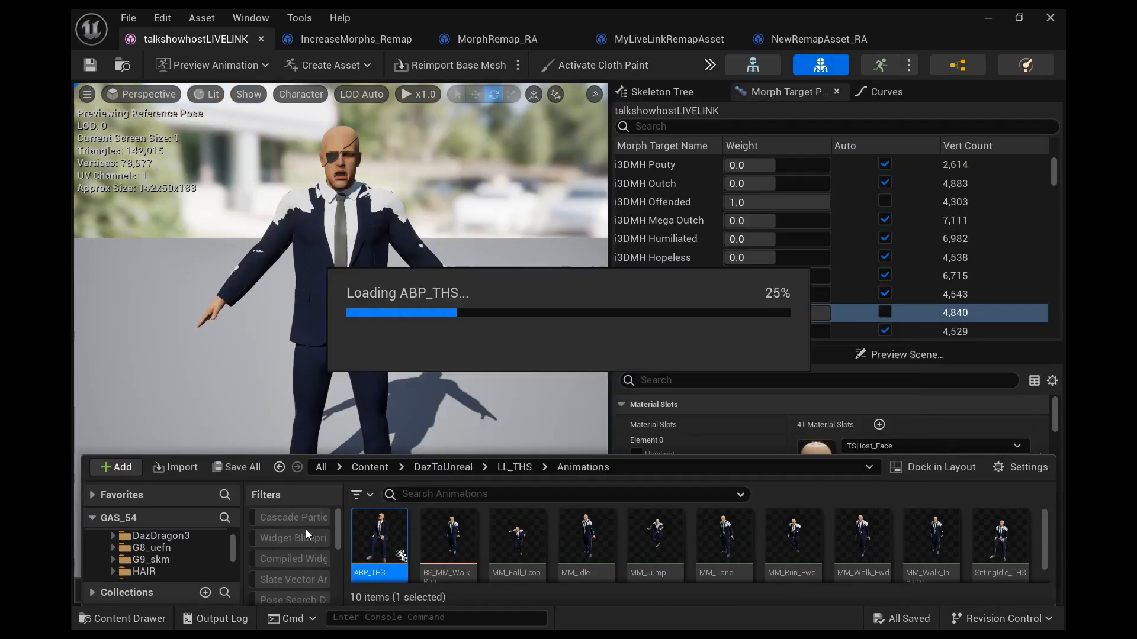
{"action": "double_click", "coordinate": [378, 536]}
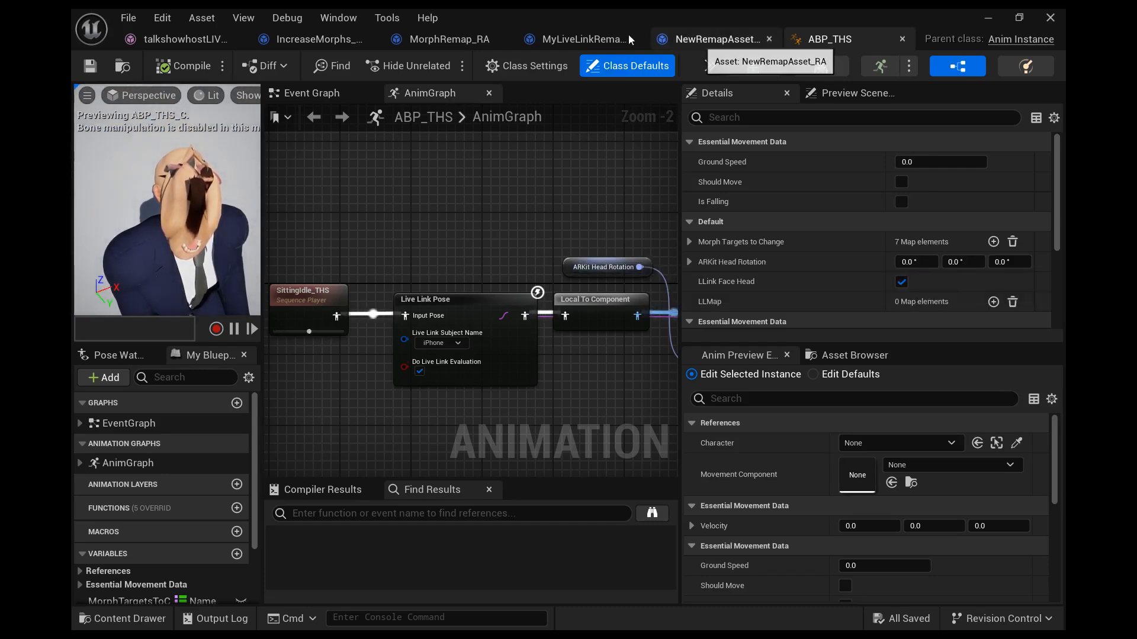
{"action": "left_click", "coordinate": [716, 38]}
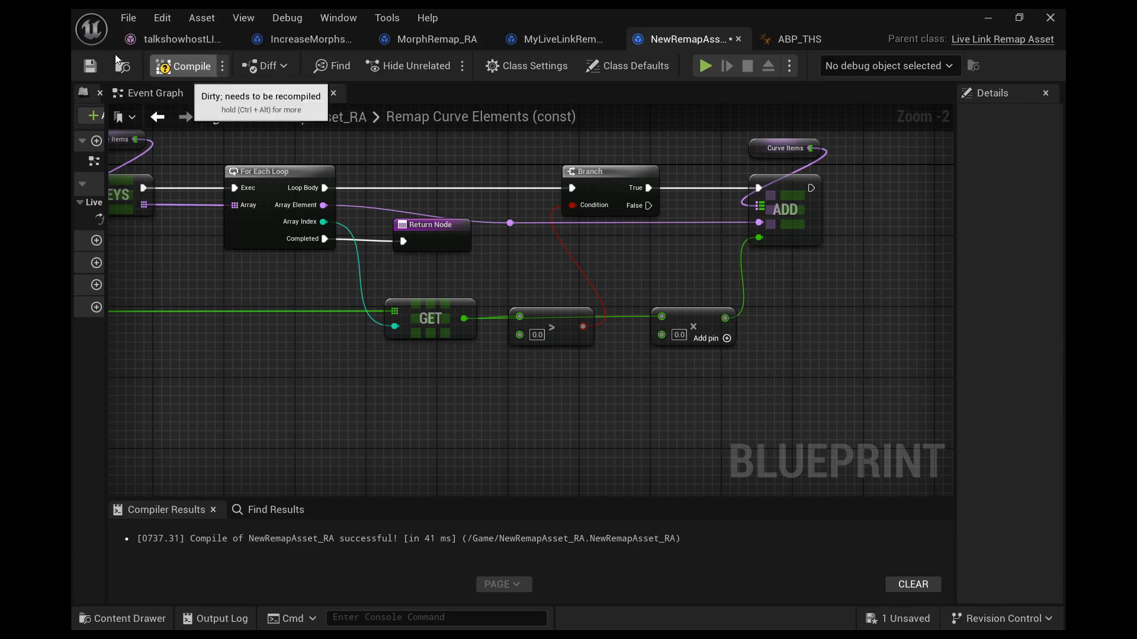
- Restore Greater 0.1 and Multiply 1.2 in the remap function, recompile, and check the face in ABP_THS
{"action": "left_click", "coordinate": [827, 38]}
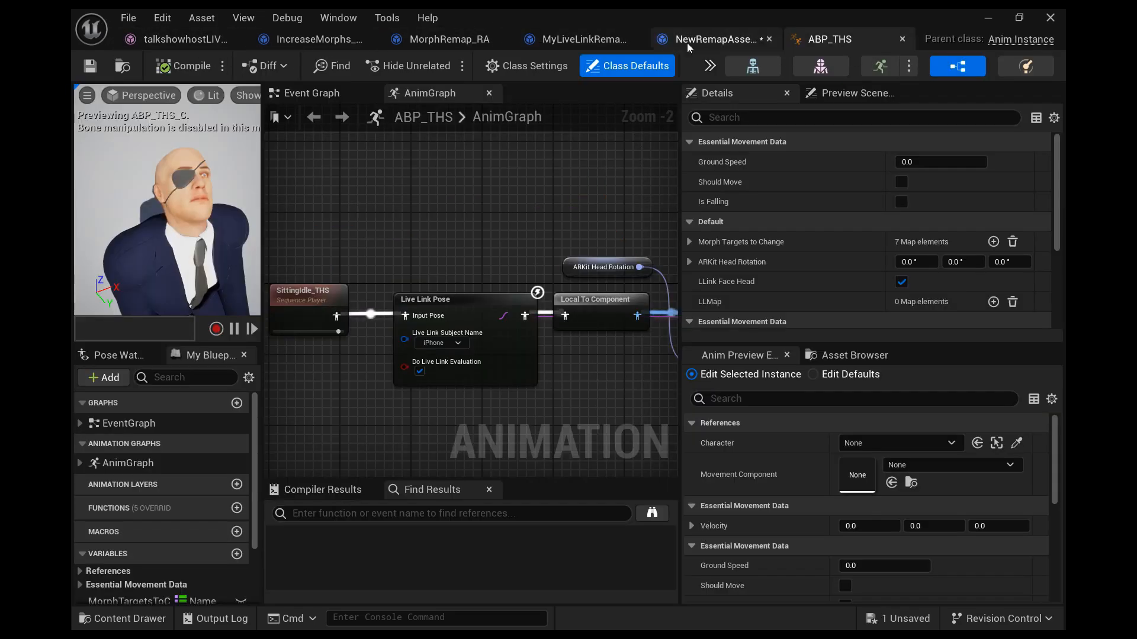
{"action": "left_click", "coordinate": [713, 39]}
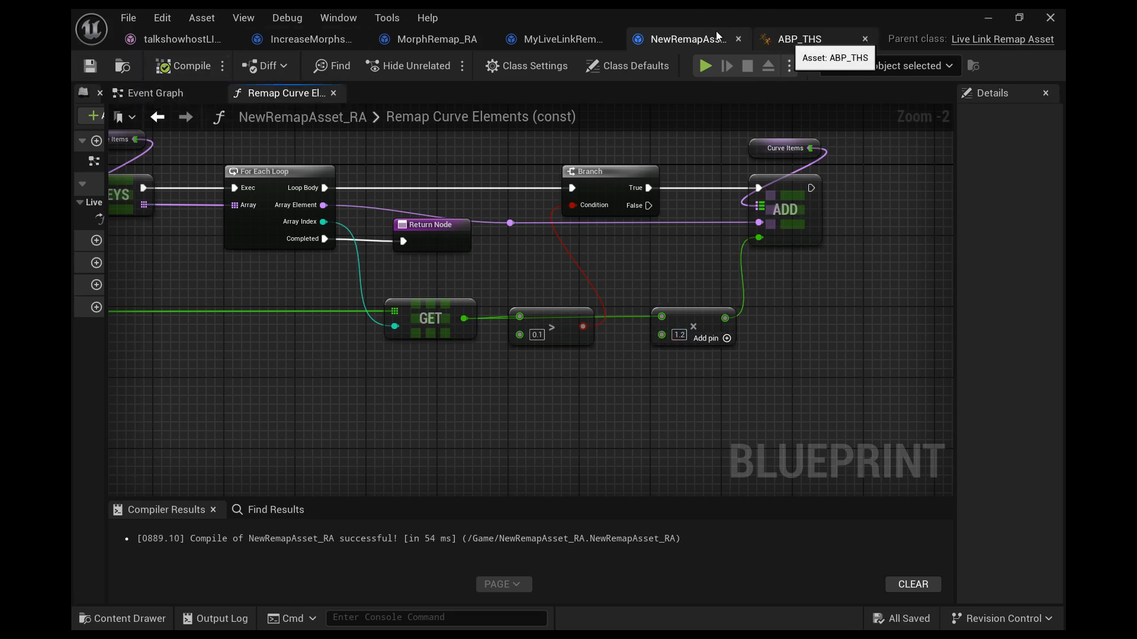
{"action": "left_click", "coordinate": [795, 38]}
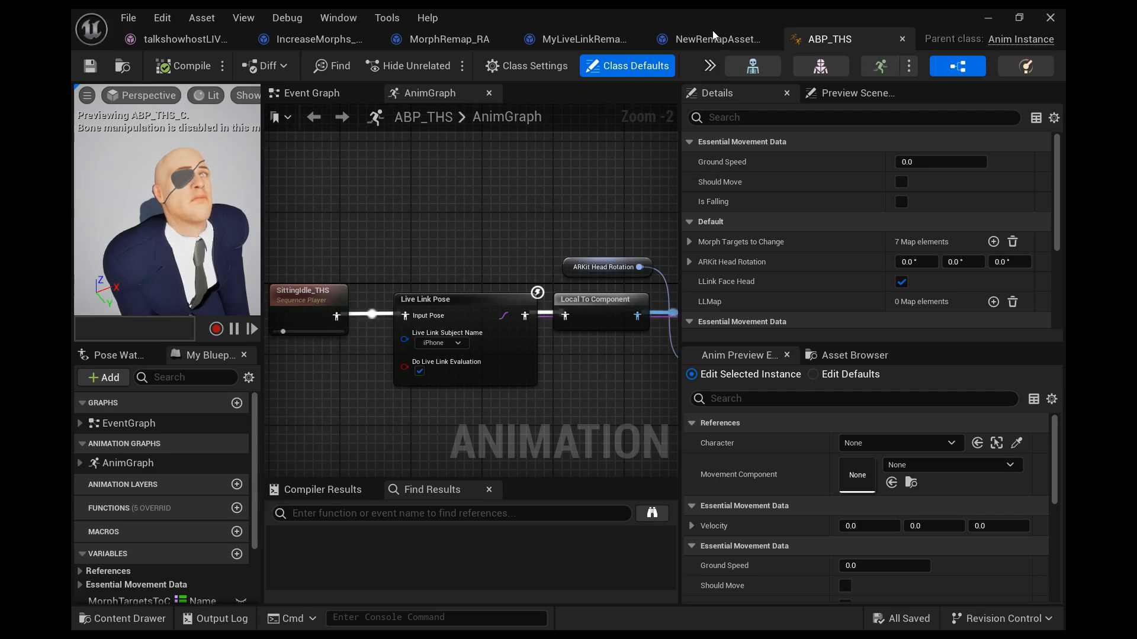